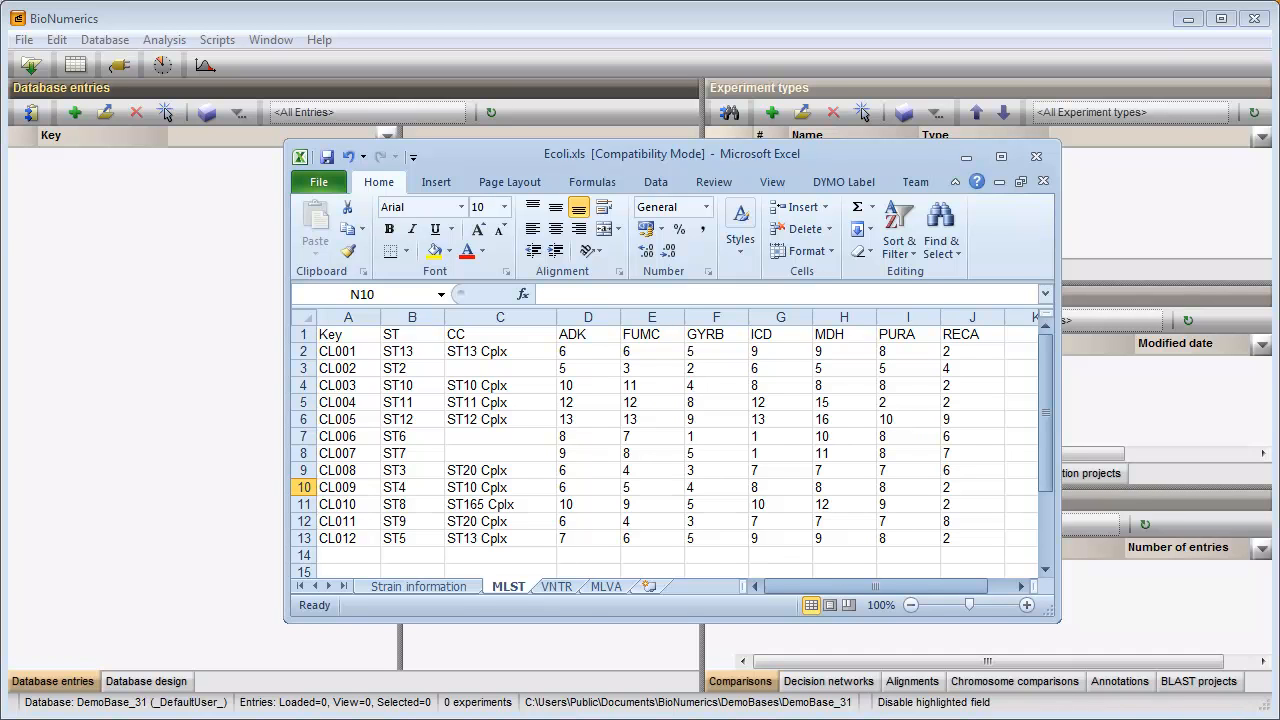
Name the range A1:J4 of headers and first three entries 'Subset1'.
left_click(348, 334)
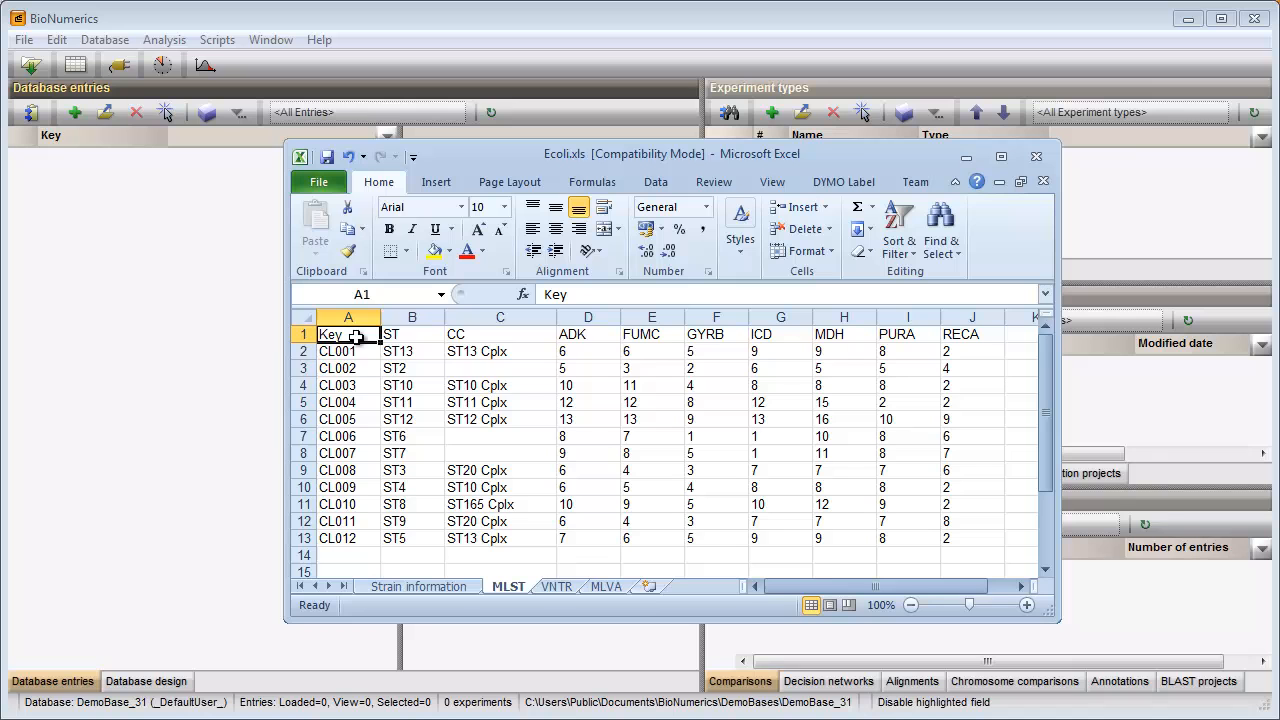
left_click_drag(330, 334, 652, 384)
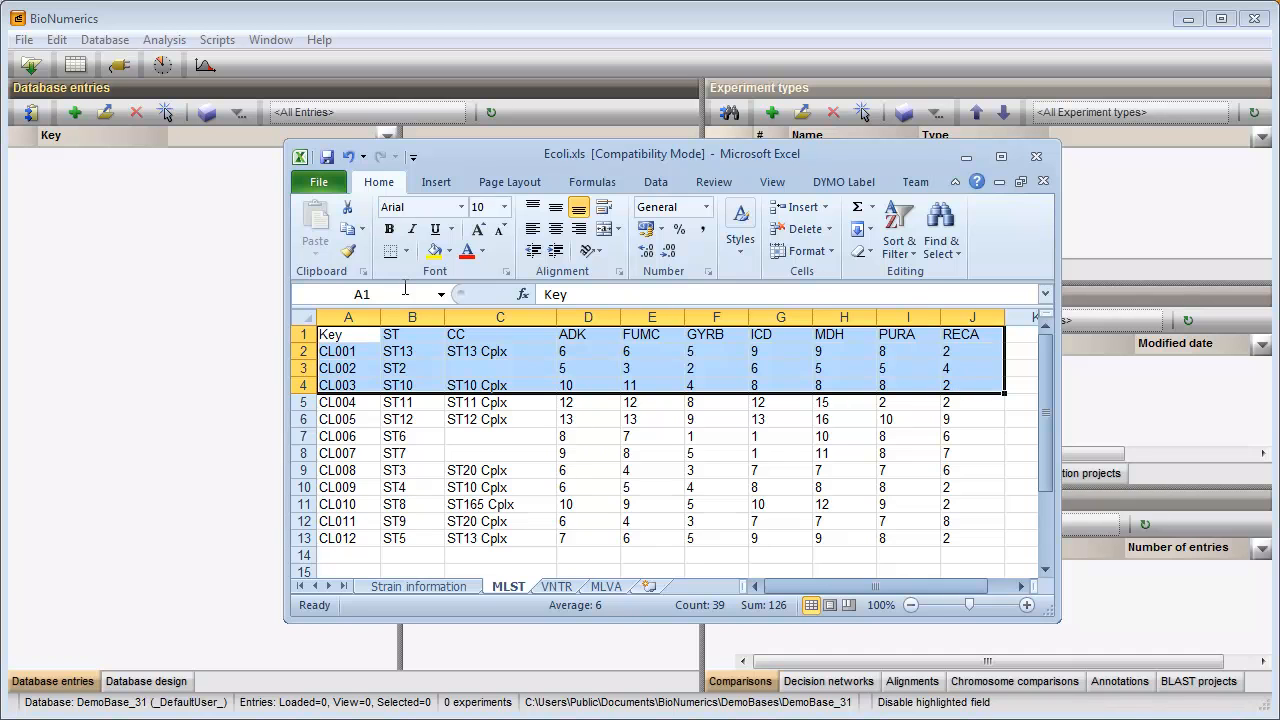
type("Subset")
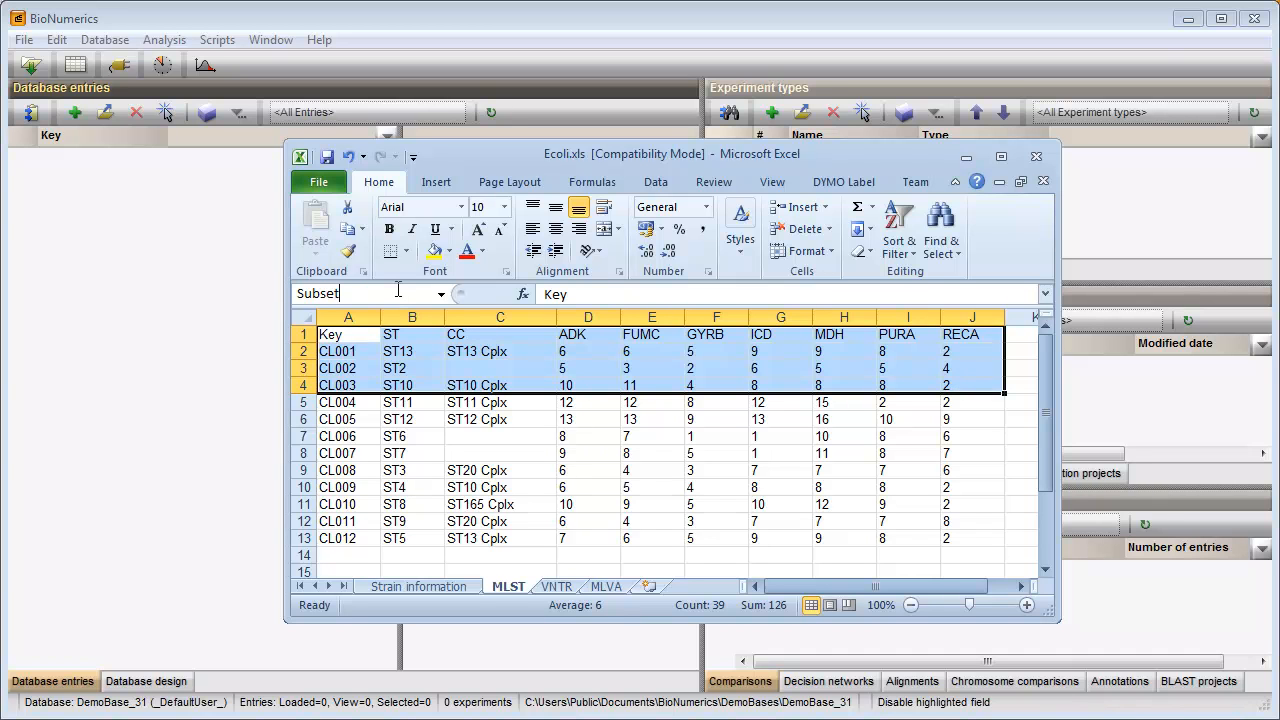
type("1")
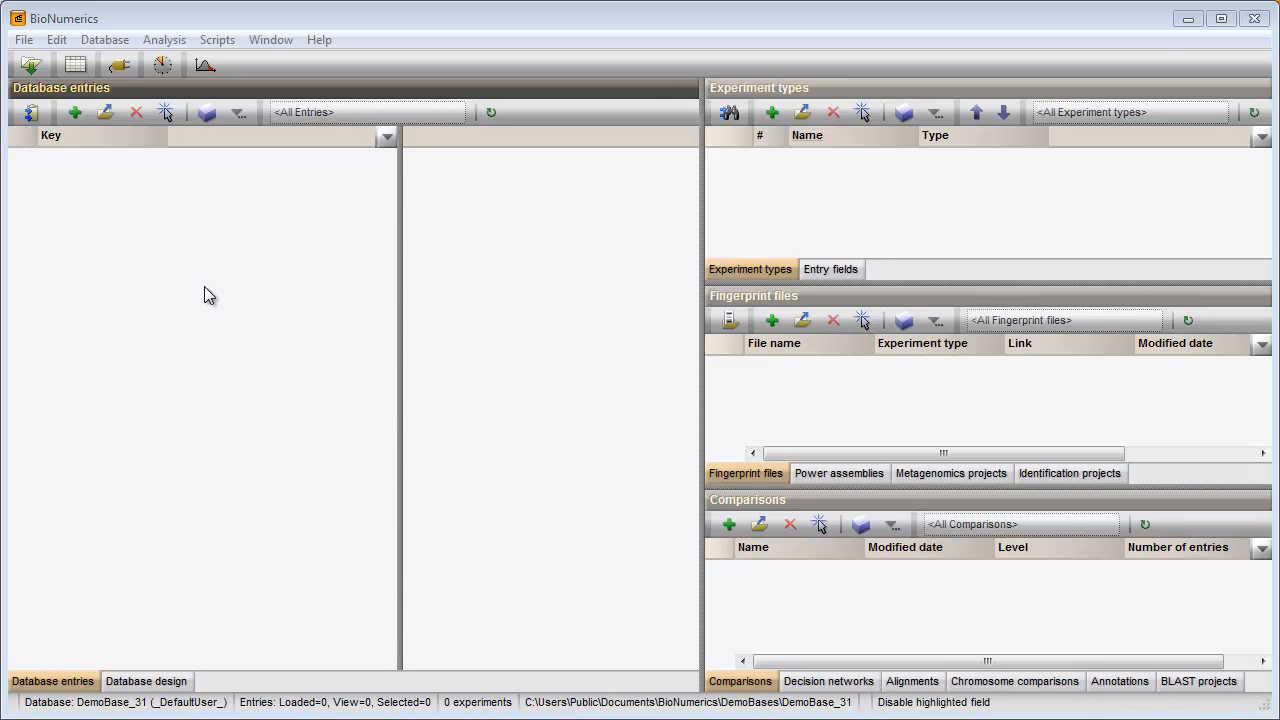
mouse_move(560, 184)
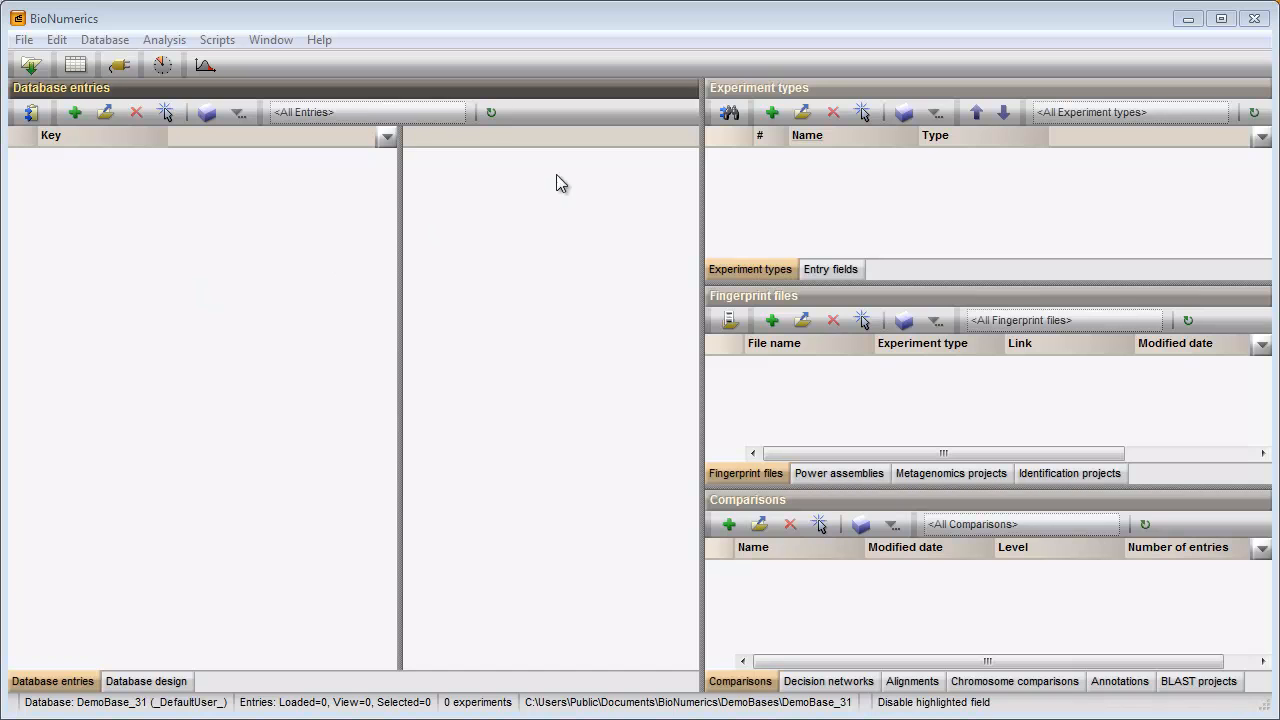
mouse_move(772, 112)
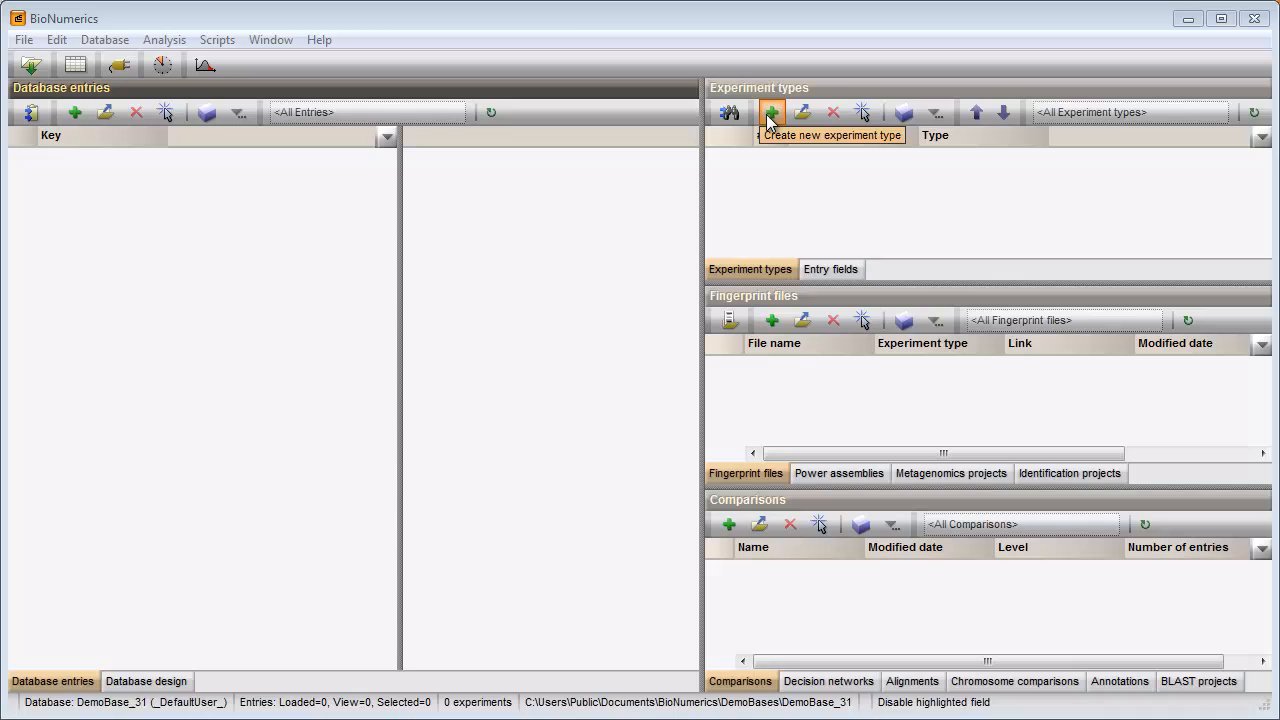
Create a character type named MLST storing numerical values with 0 decimals.
left_click(772, 112)
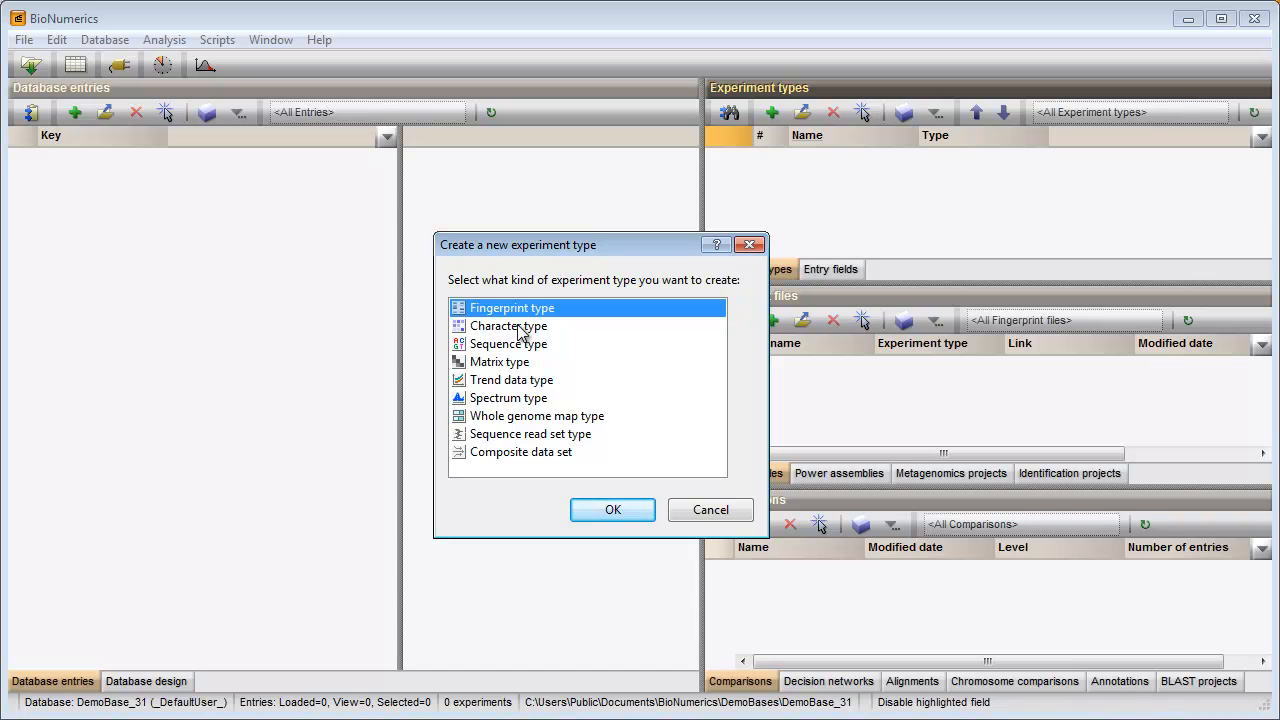
left_click(508, 324)
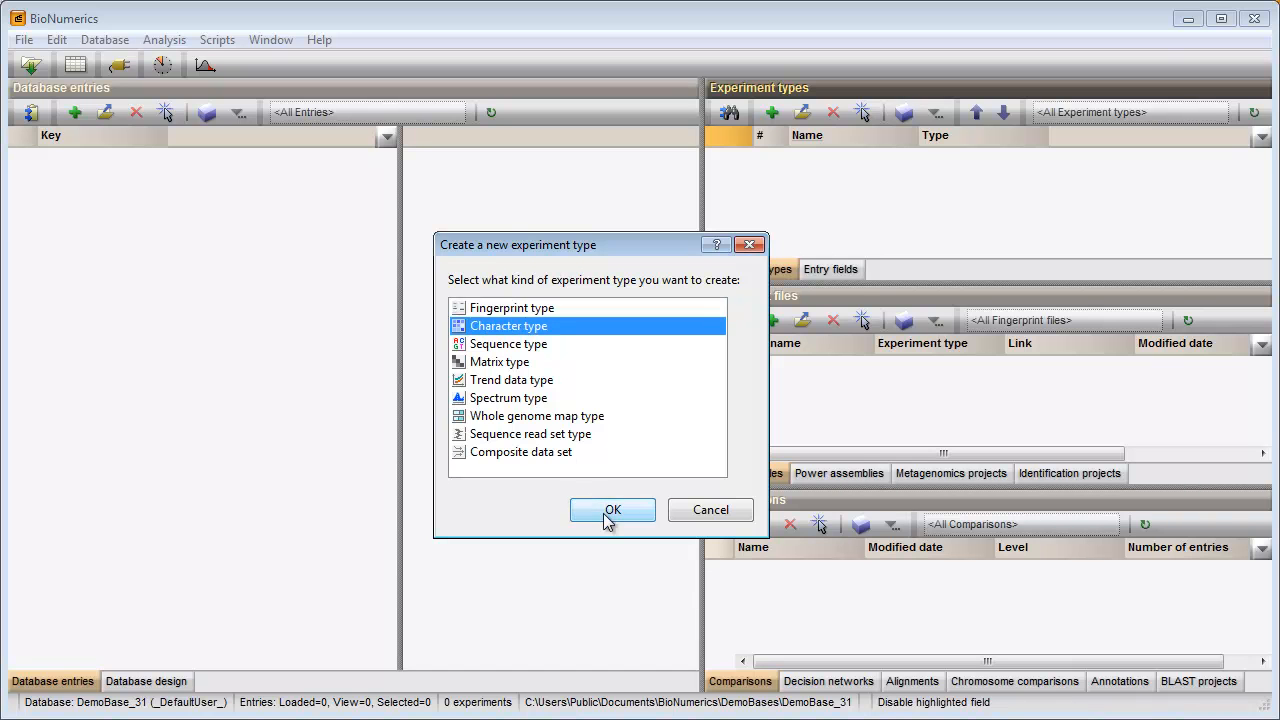
left_click(612, 510)
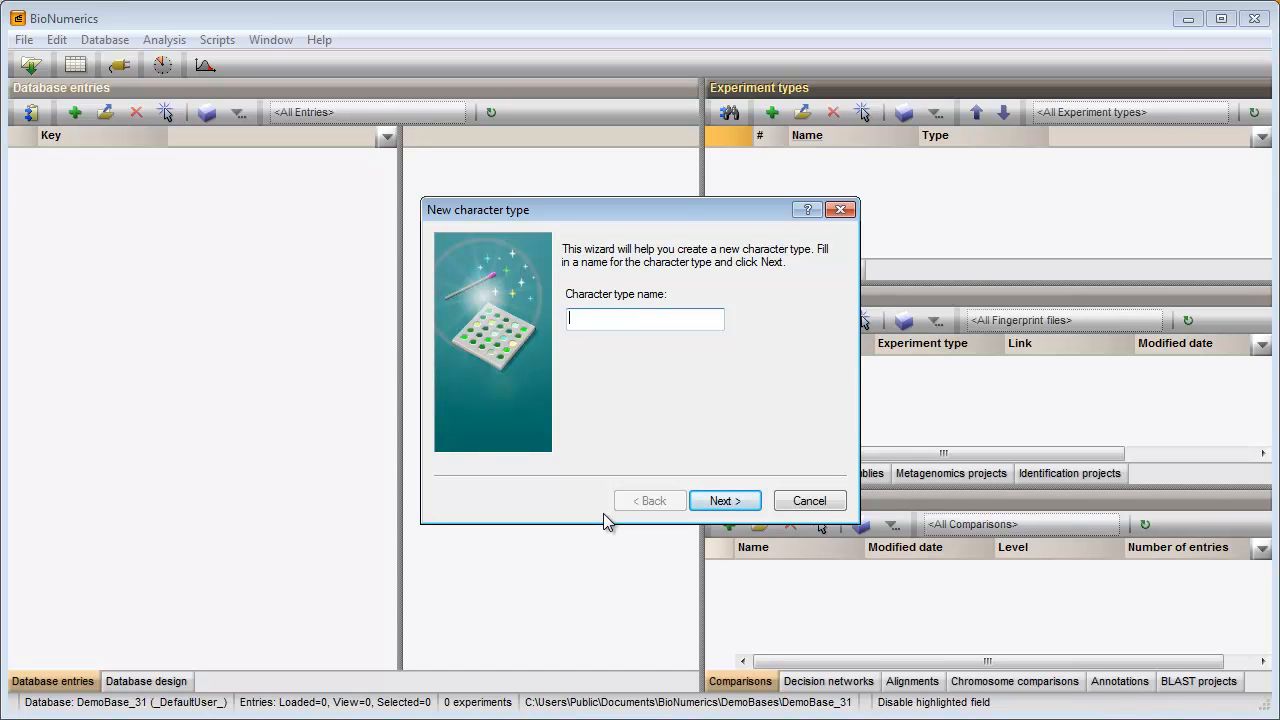
type("ML")
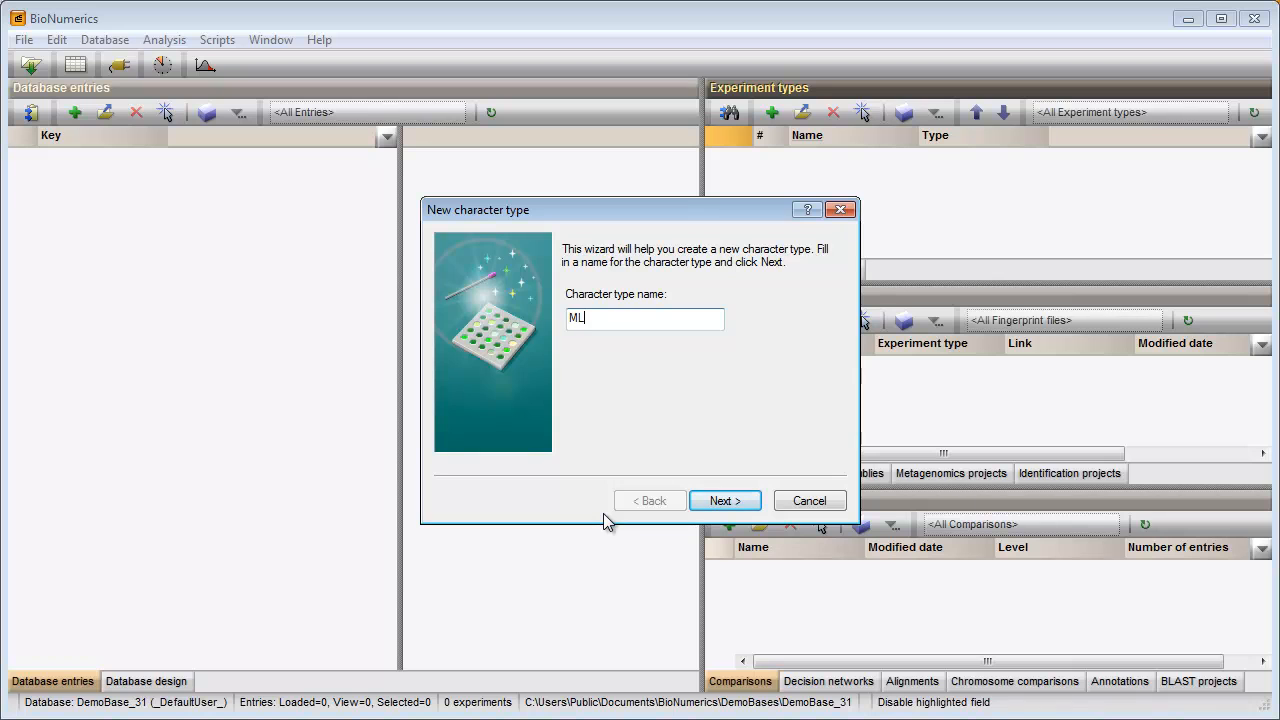
type("ST")
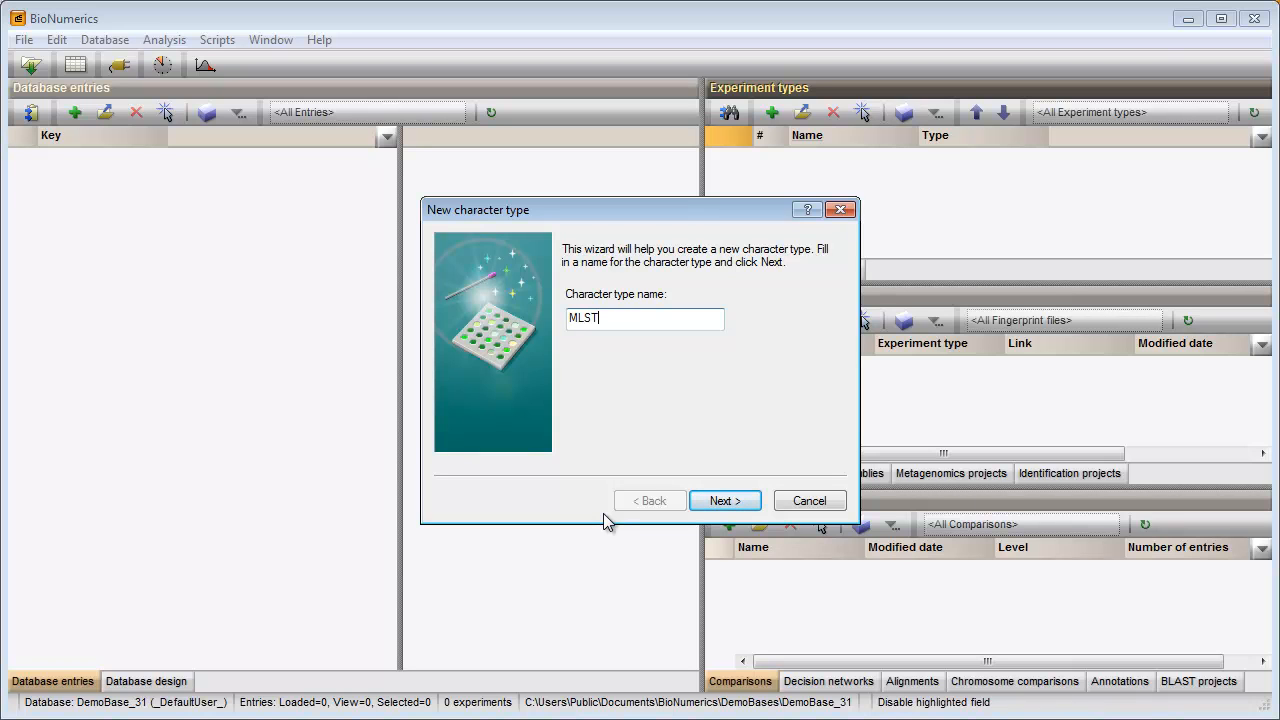
left_click(724, 500)
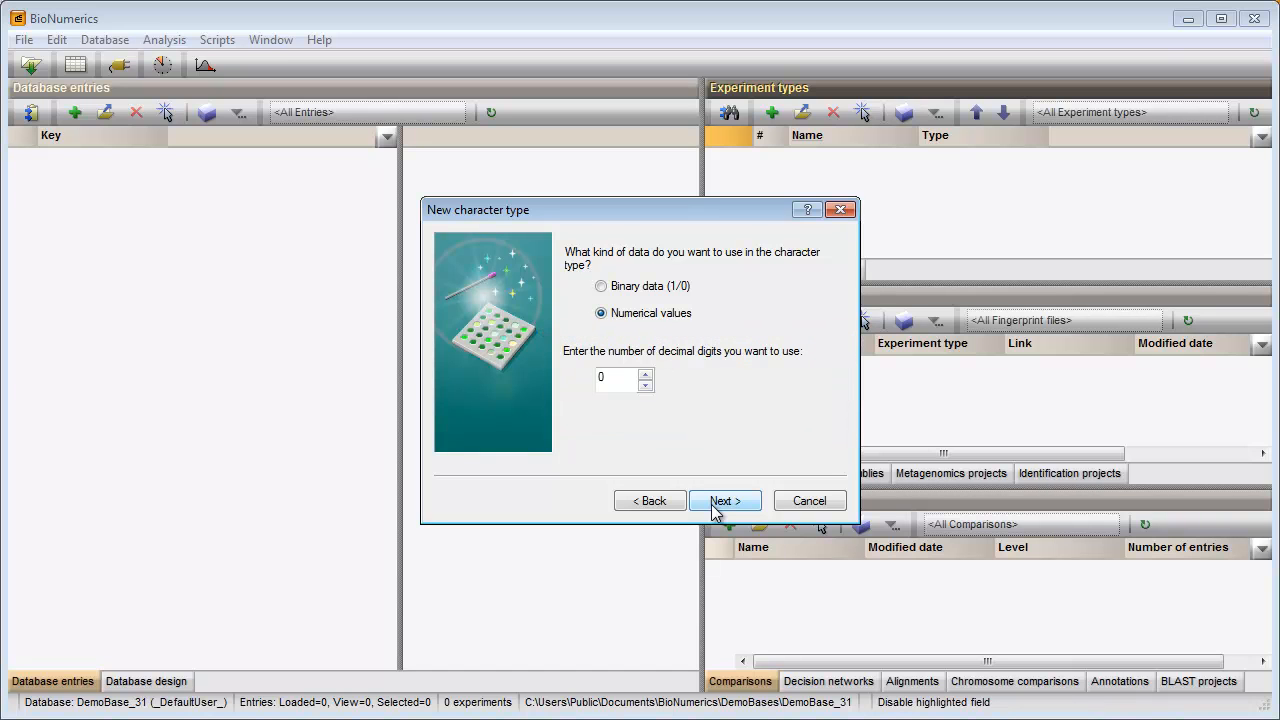
left_click(724, 500)
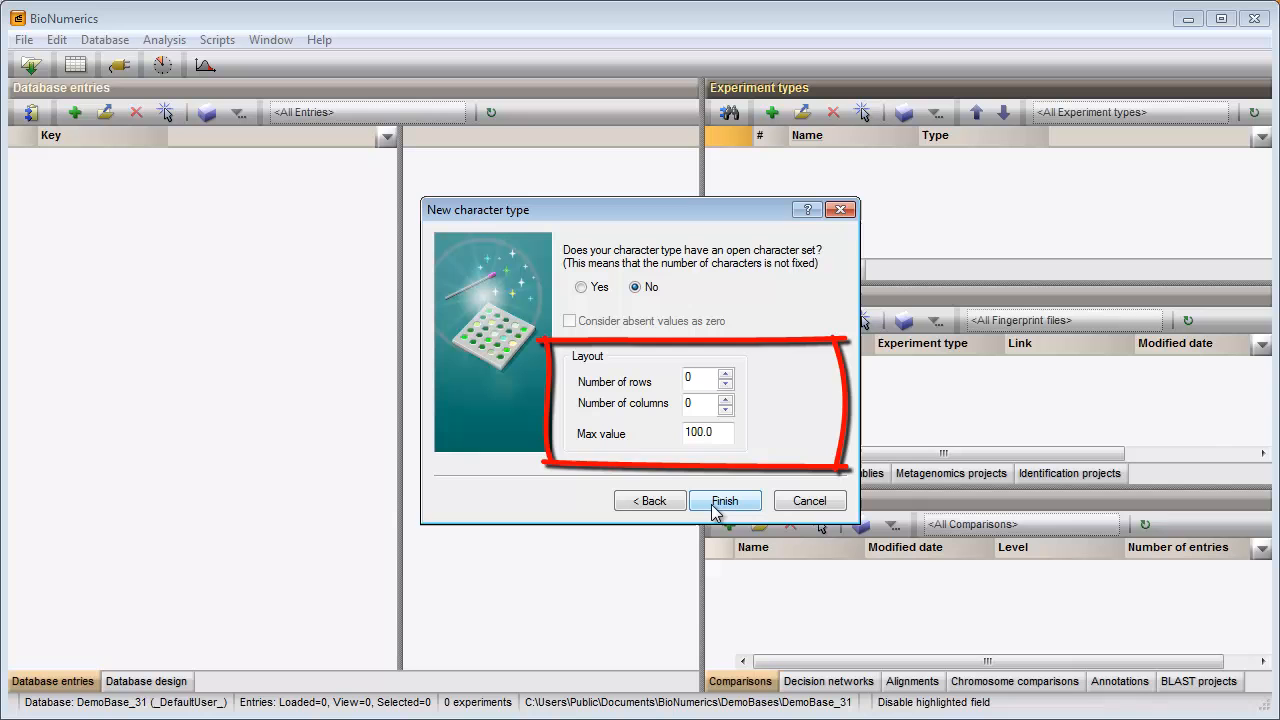
left_click(724, 500)
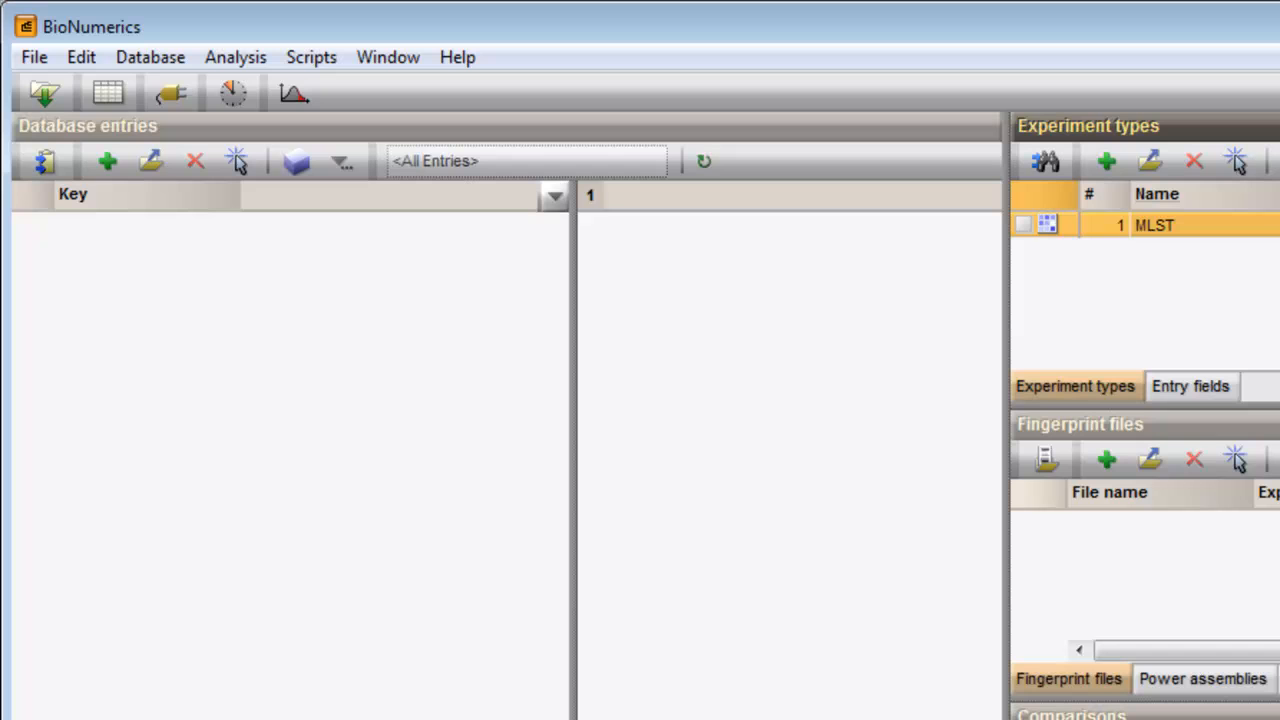
mouse_move(840, 610)
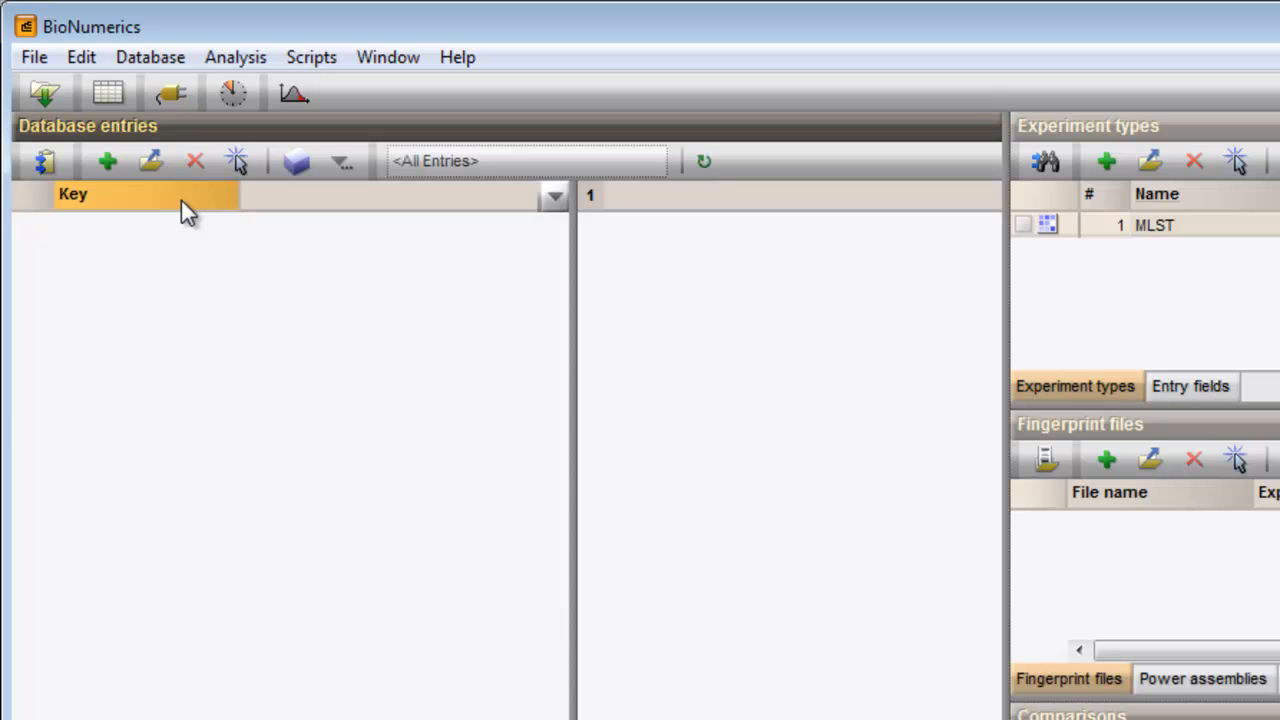
mouse_move(288, 212)
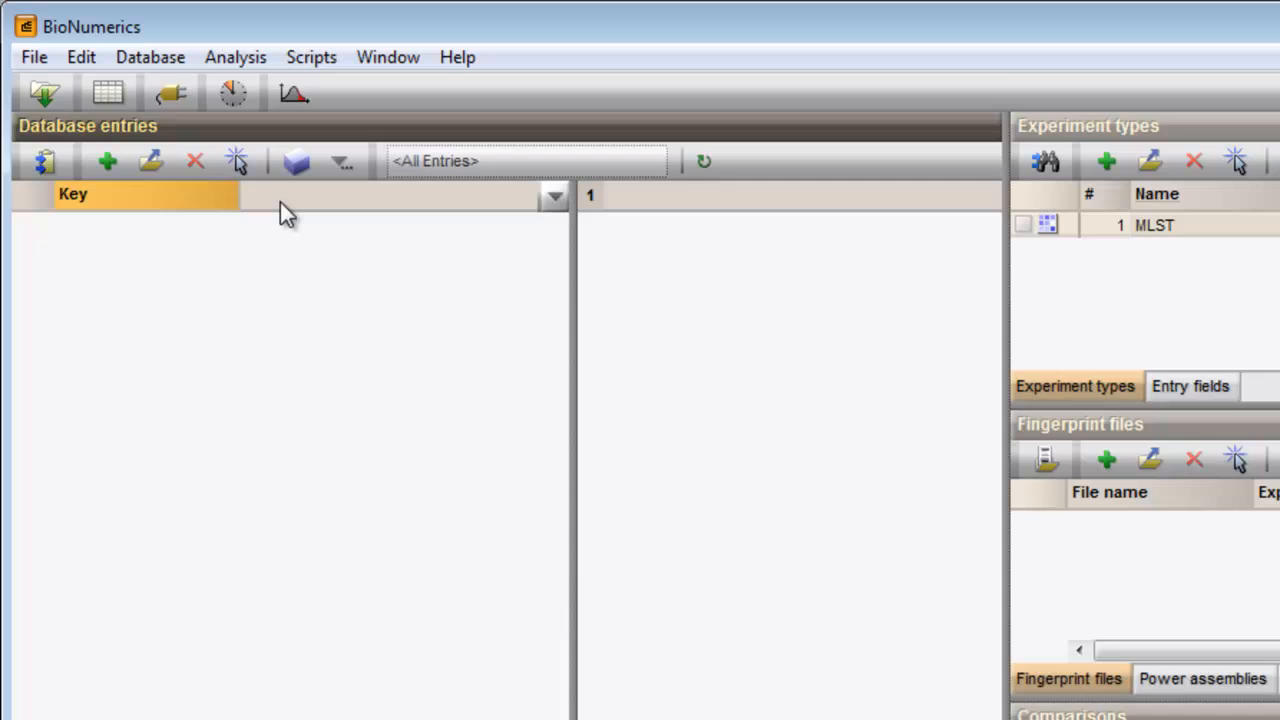
left_click(554, 196)
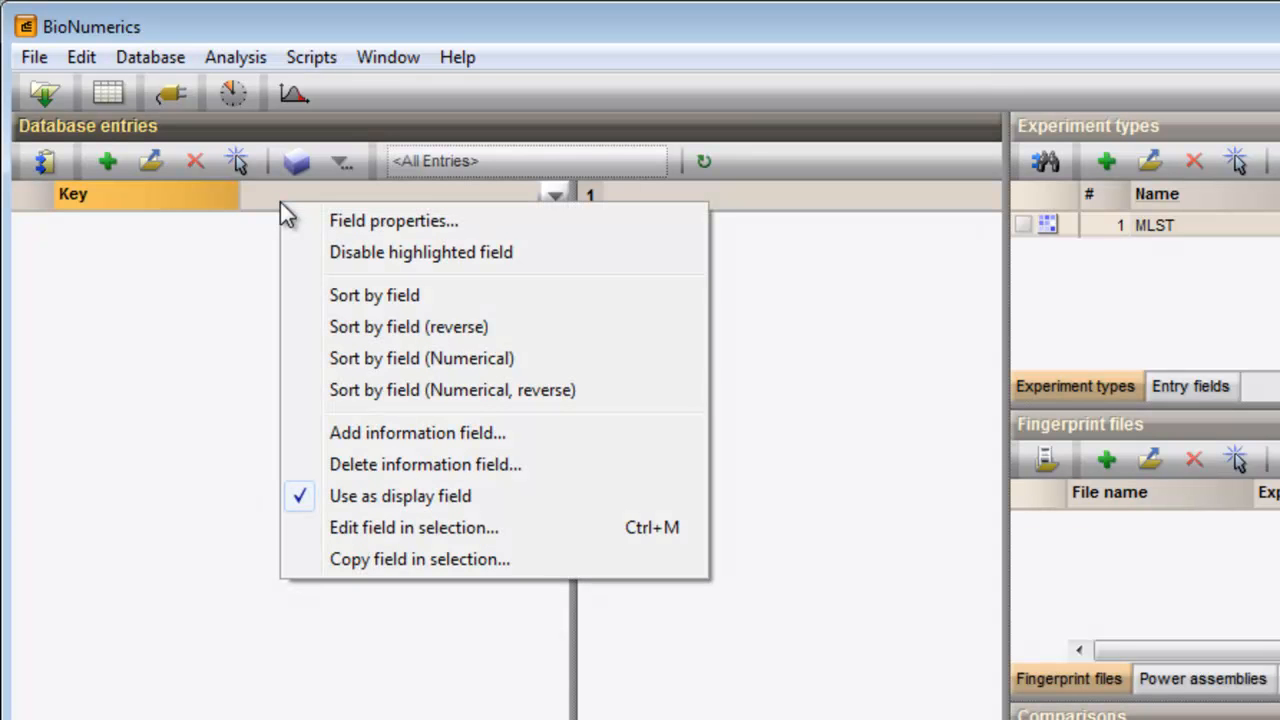
mouse_move(388, 432)
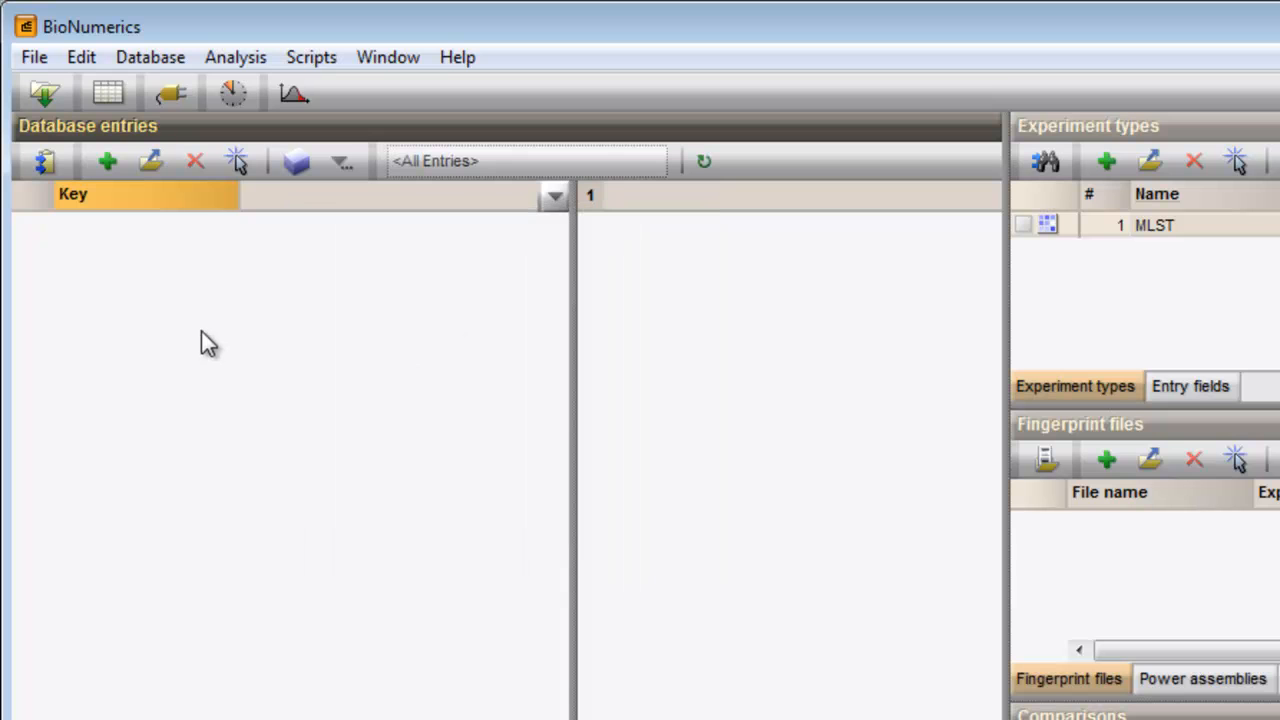
mouse_move(64, 130)
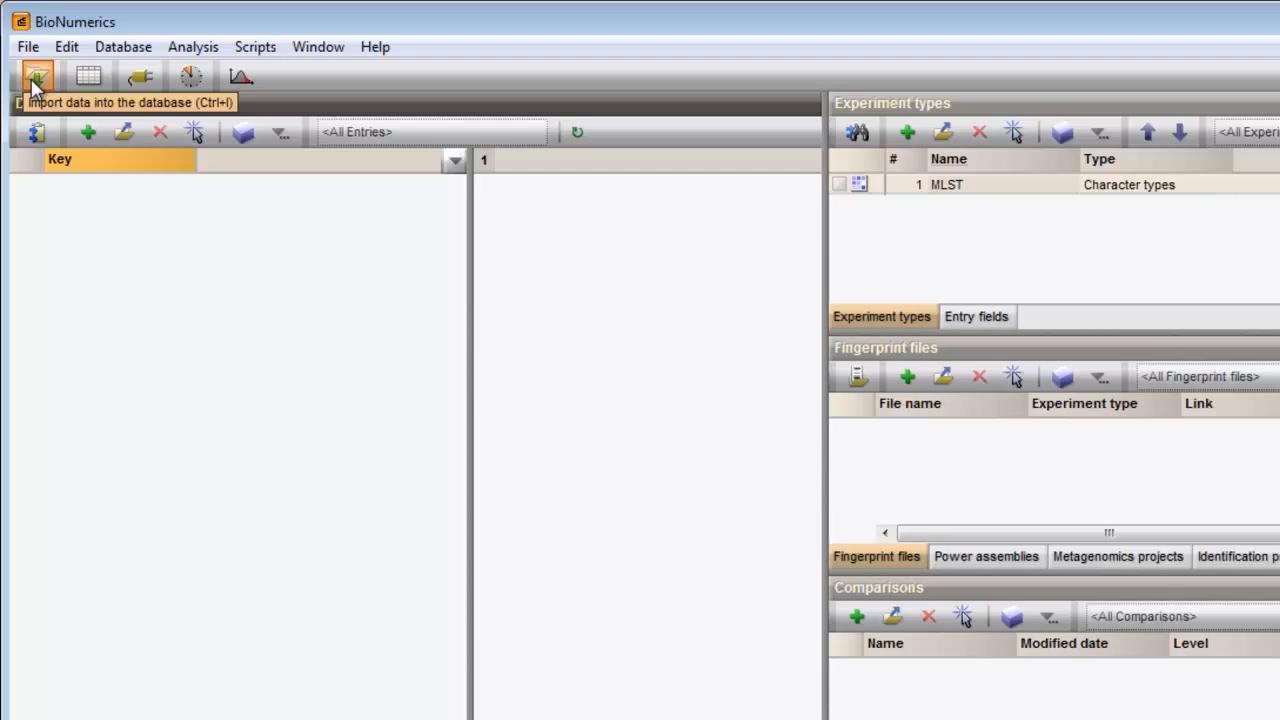
Start importing fields and characters from Excel, choosing the MLST data range.
left_click(36, 76)
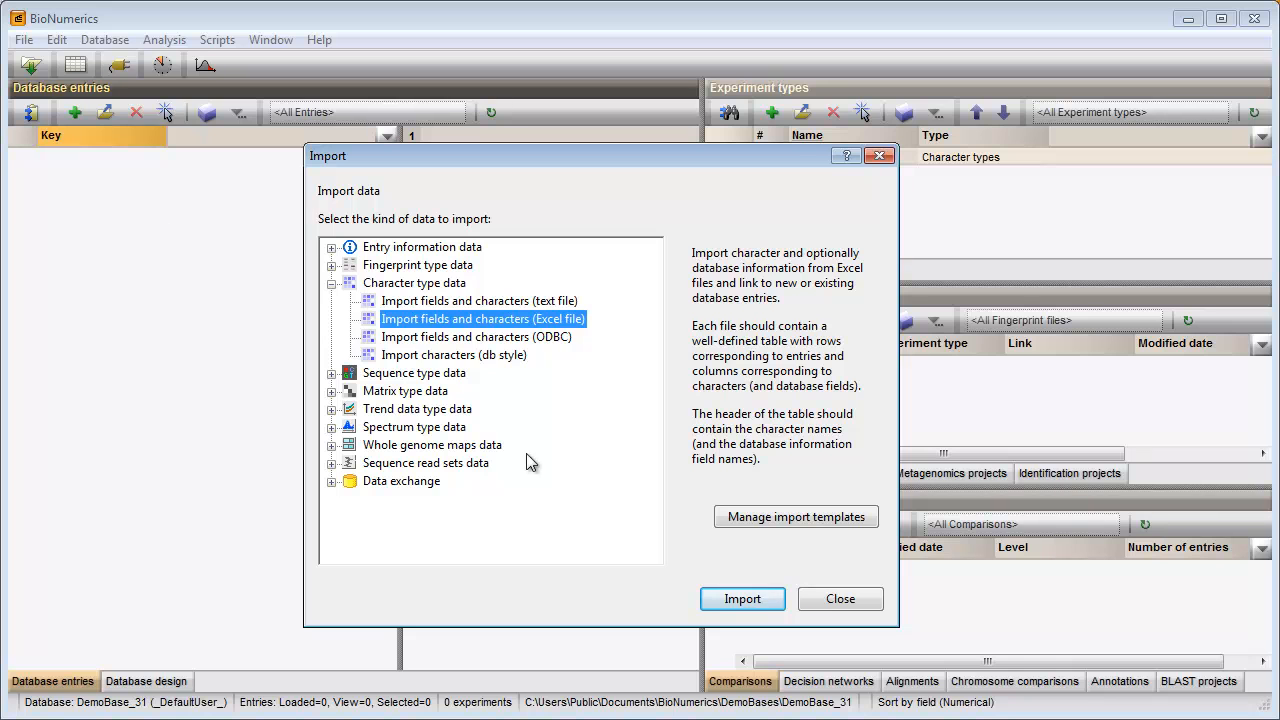
left_click(742, 598)
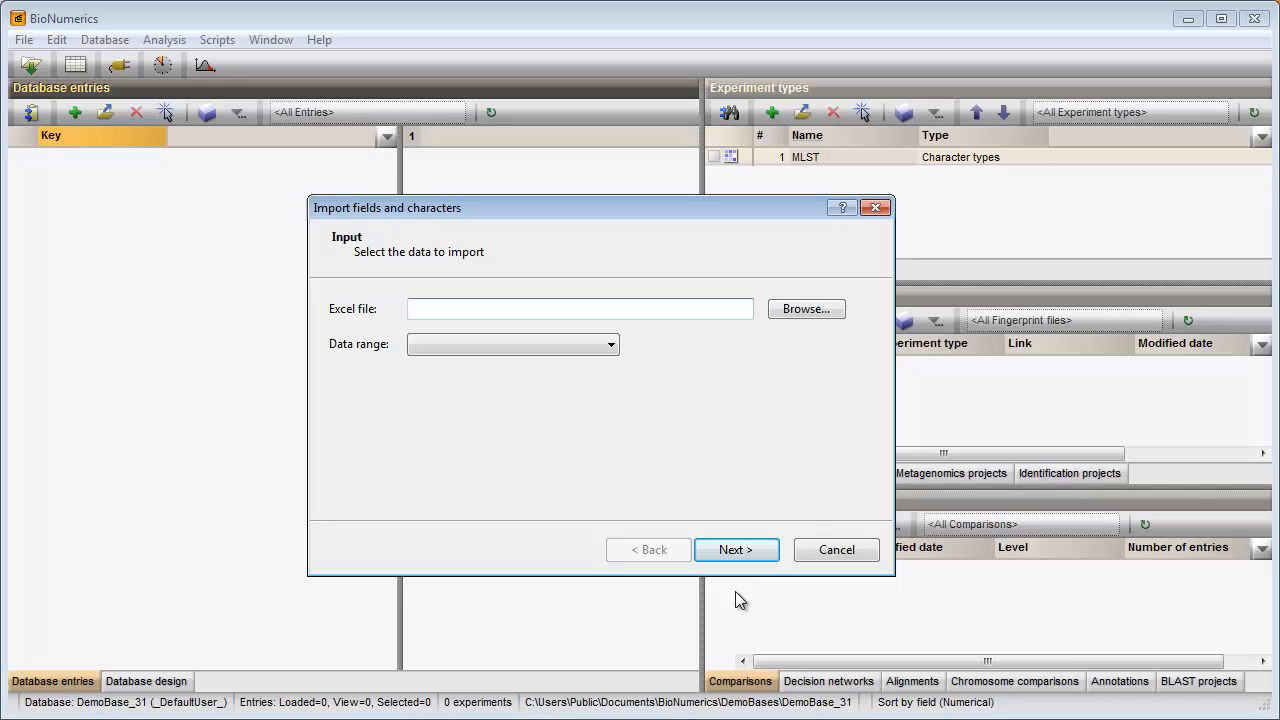
mouse_move(804, 308)
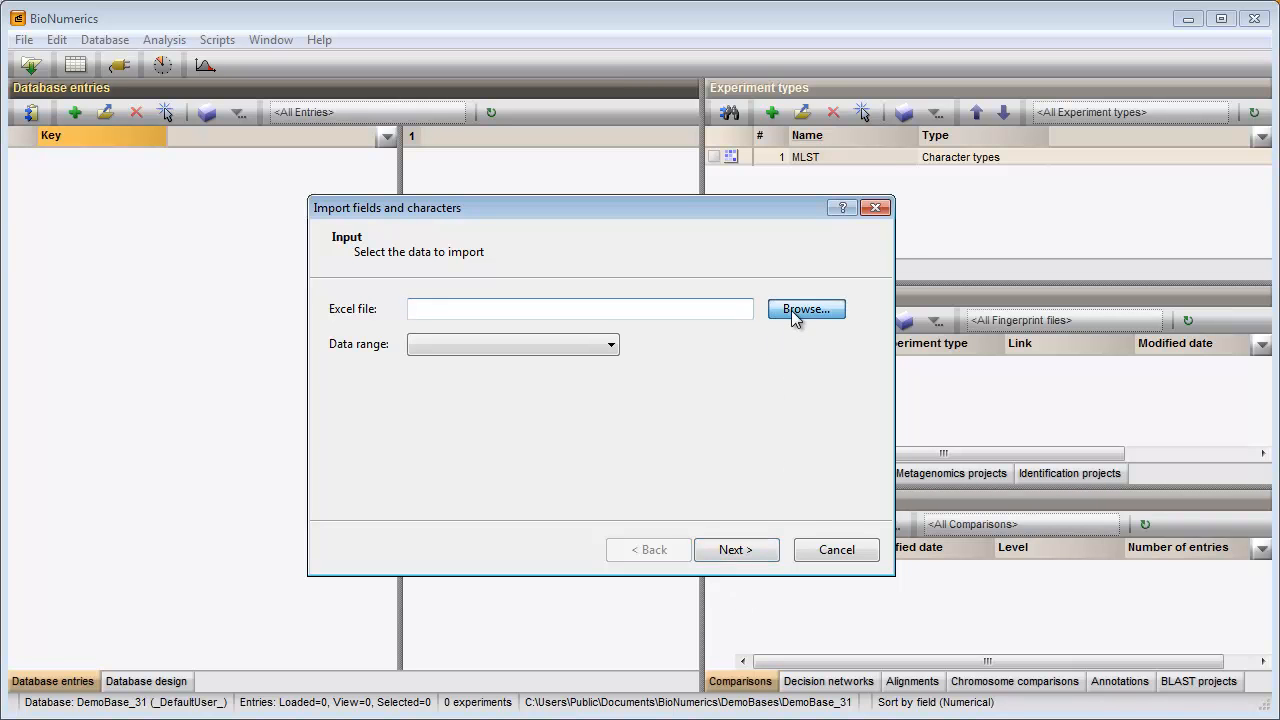
left_click(804, 308)
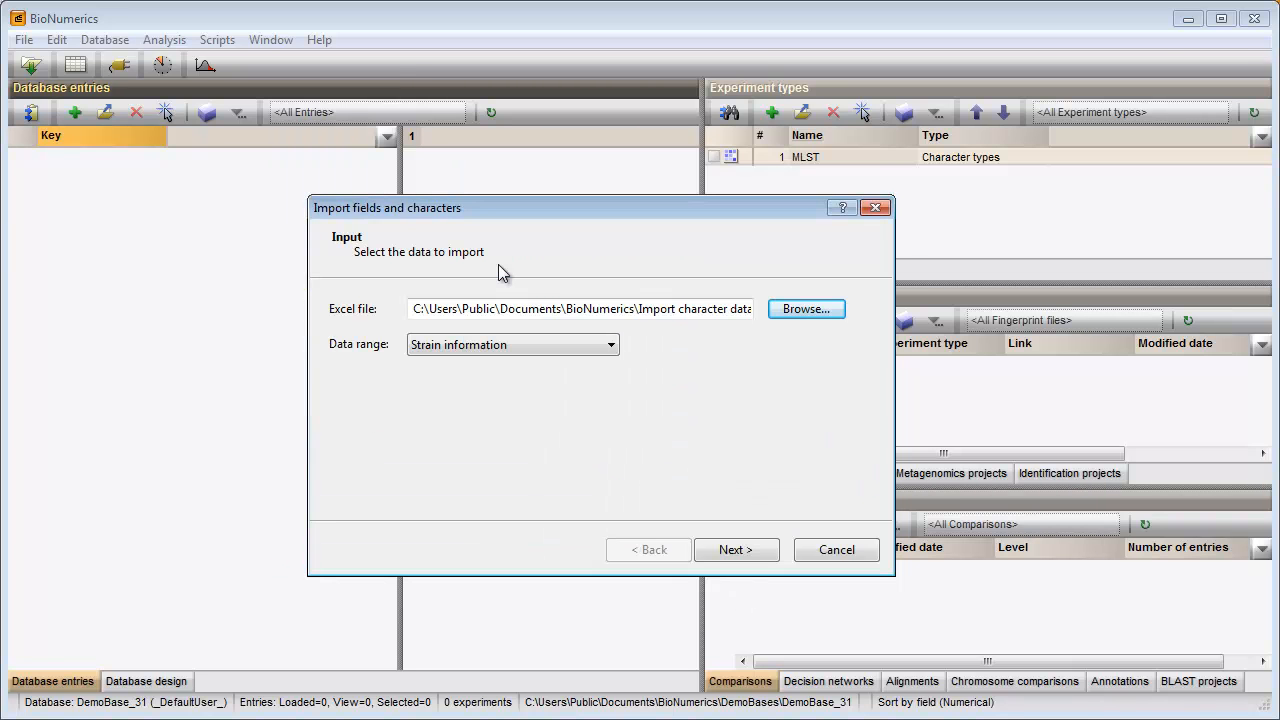
left_click(610, 344)
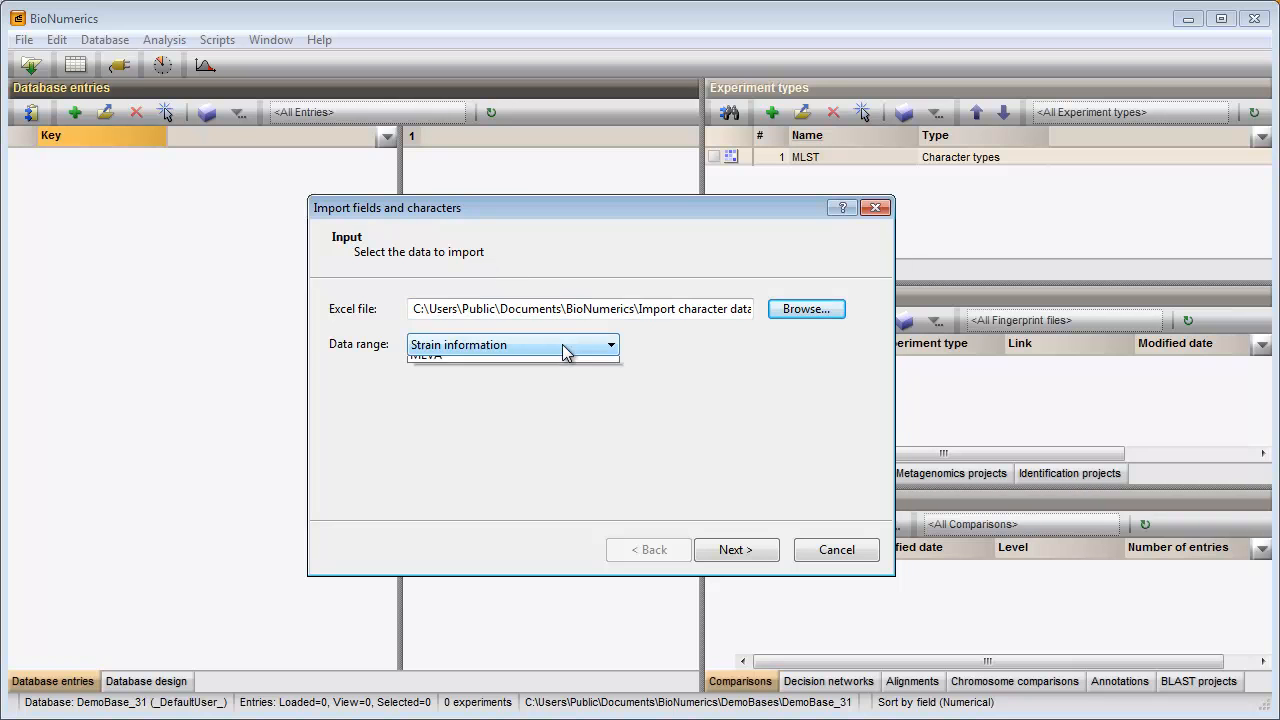
left_click(610, 344)
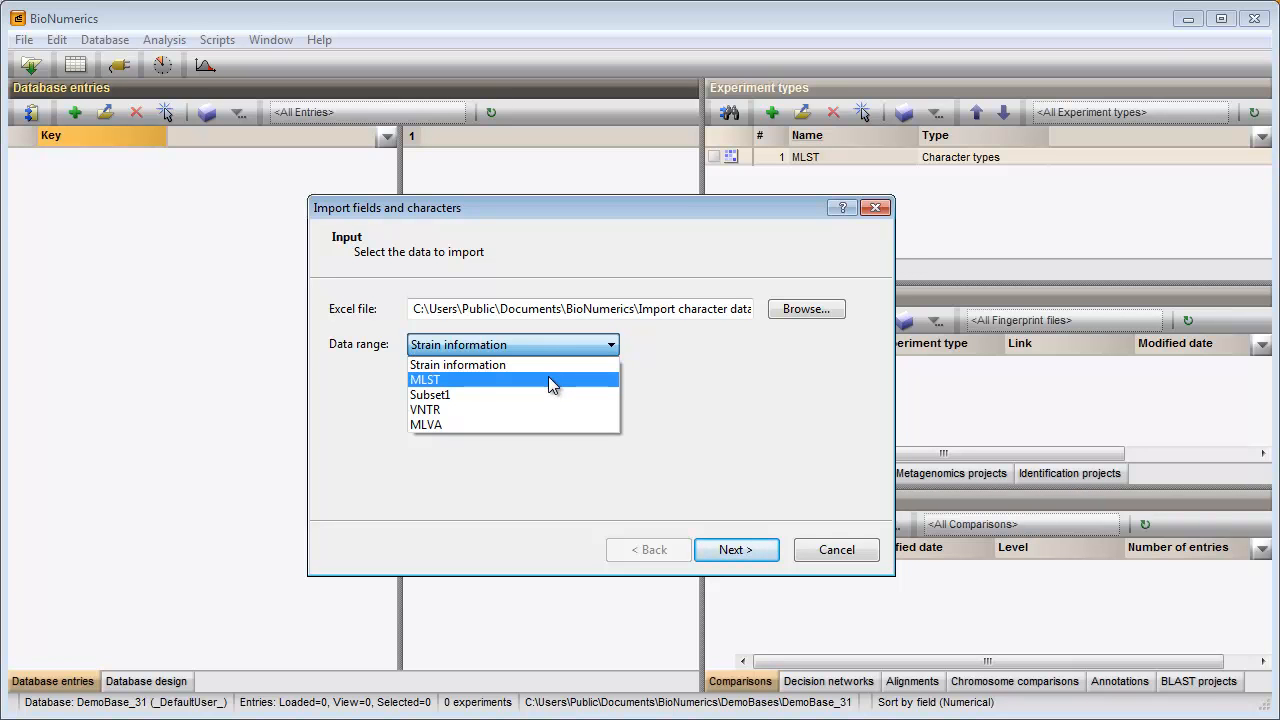
left_click(424, 380)
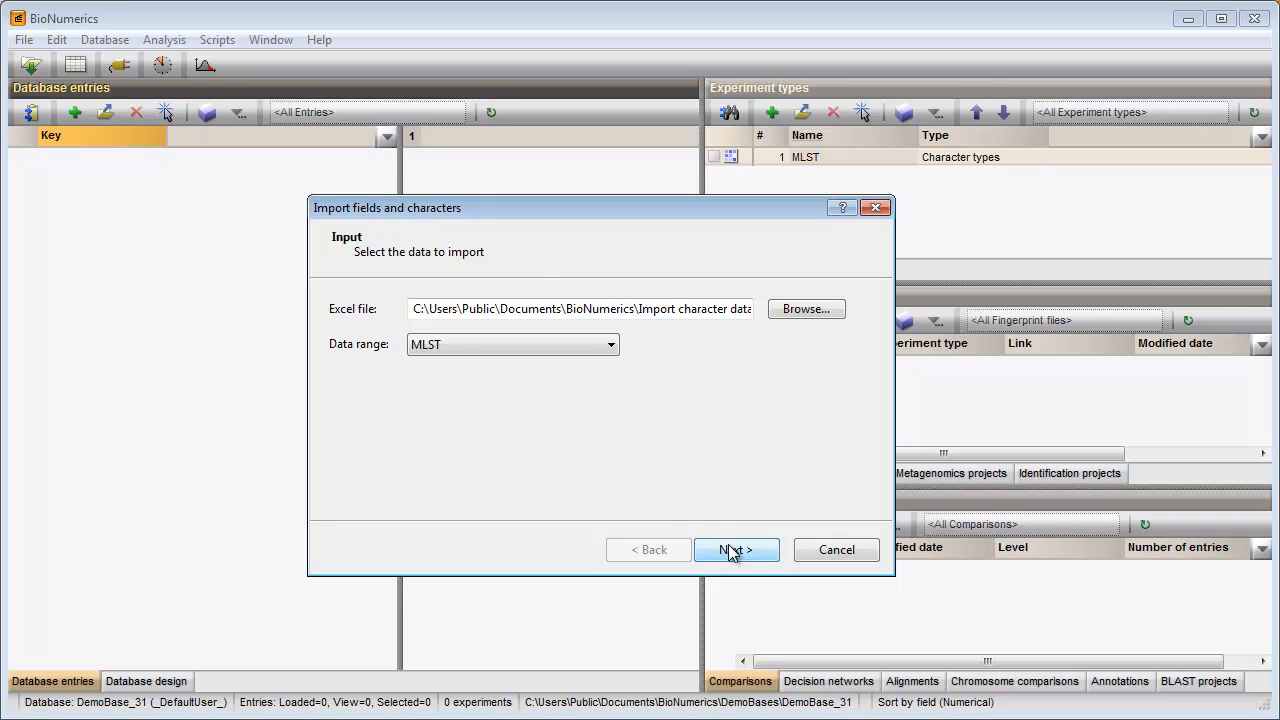
left_click(736, 550)
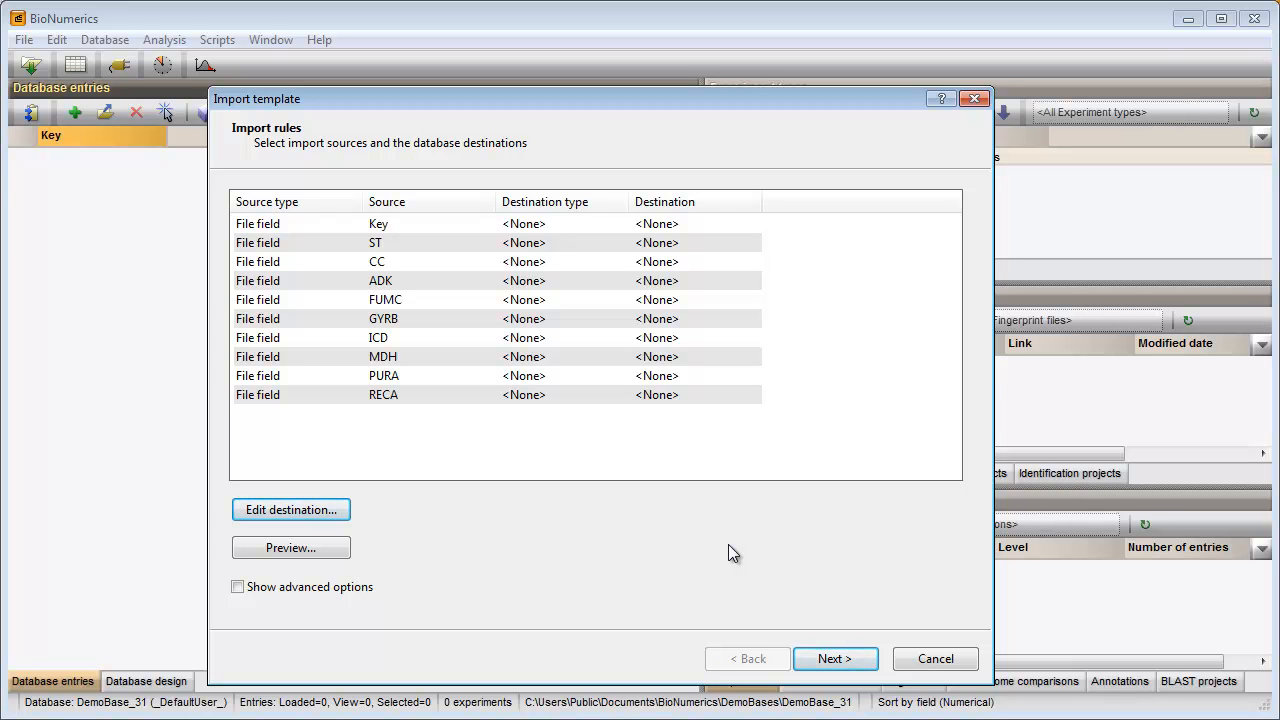
mouse_move(484, 296)
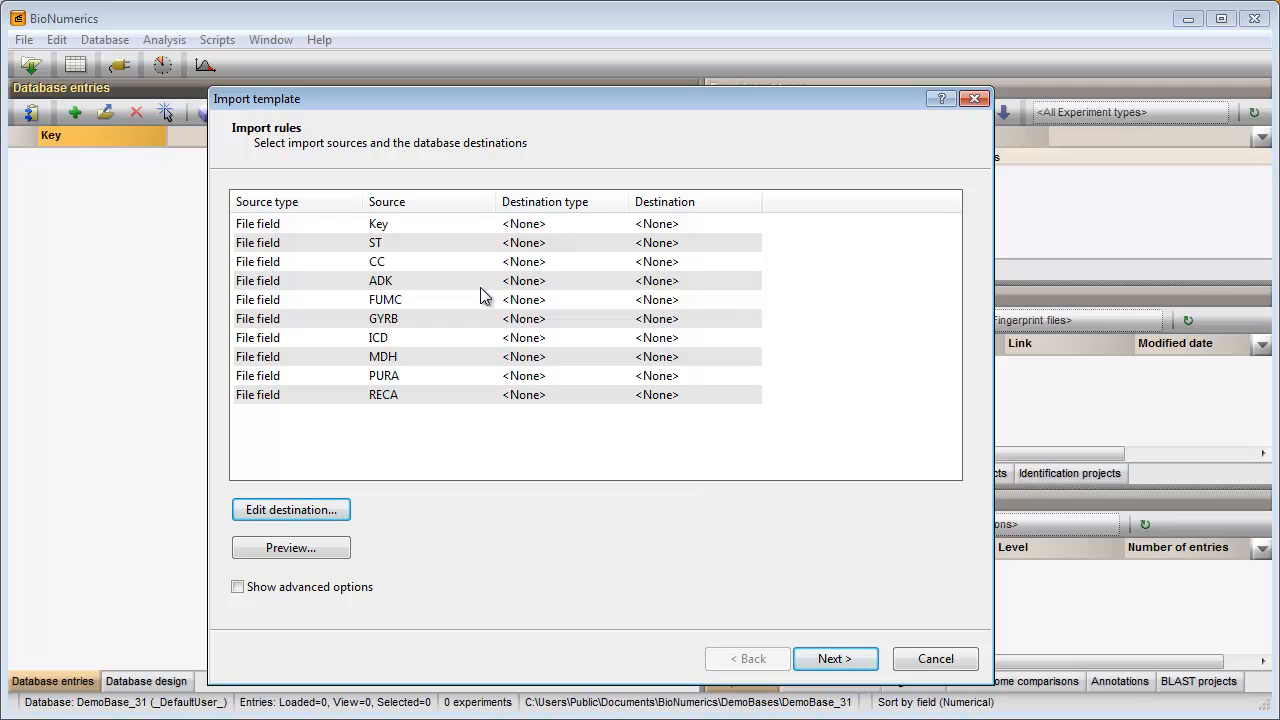
Map the Key column to the database key.
left_click(378, 224)
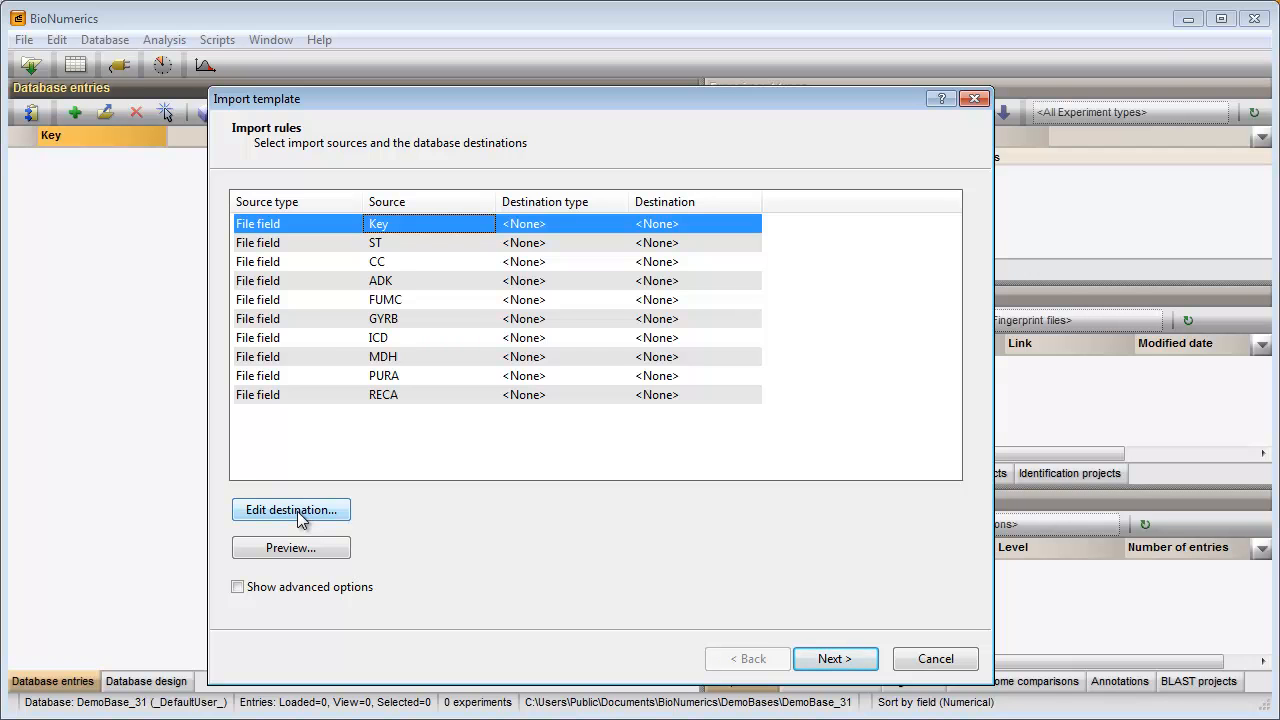
left_click(292, 510)
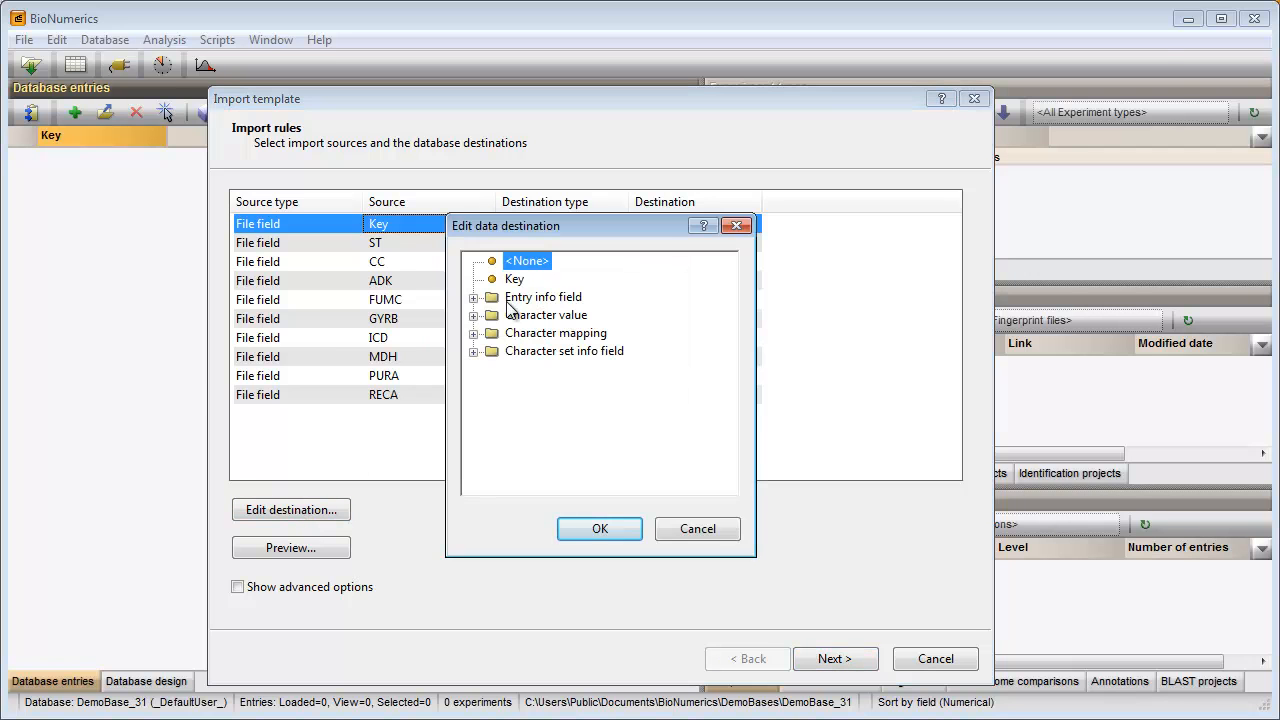
left_click(514, 280)
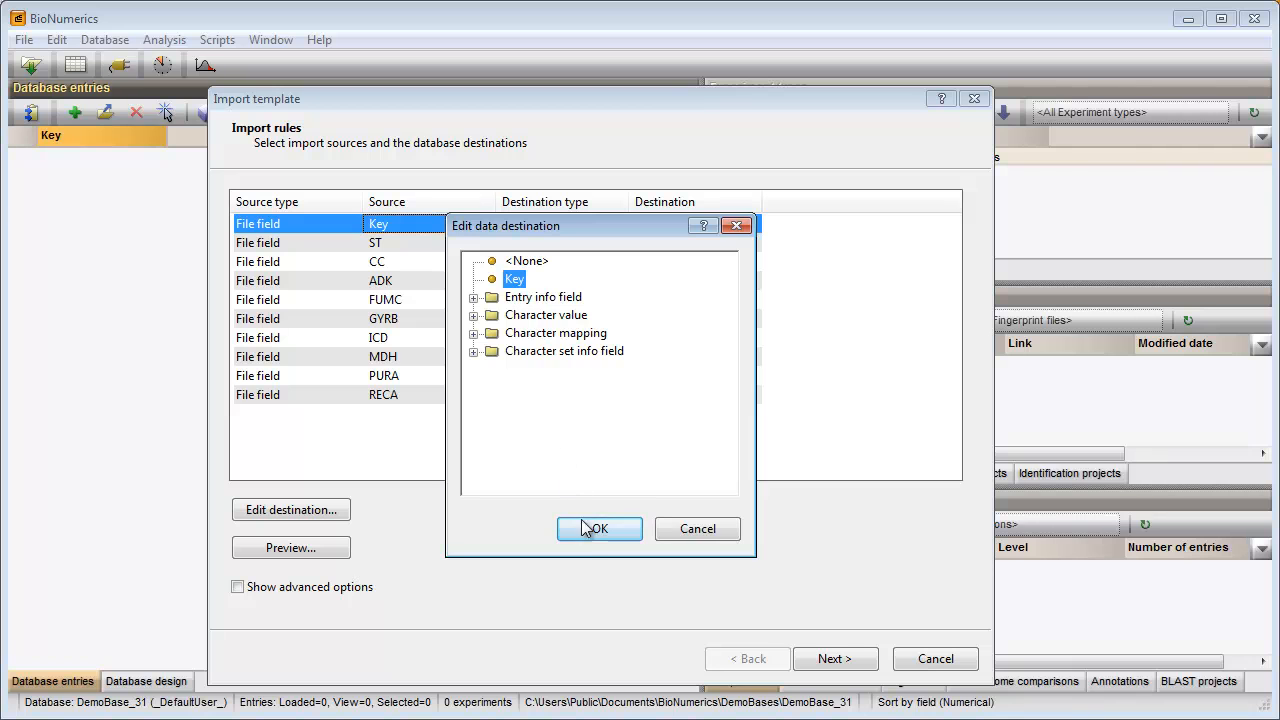
left_click(596, 528)
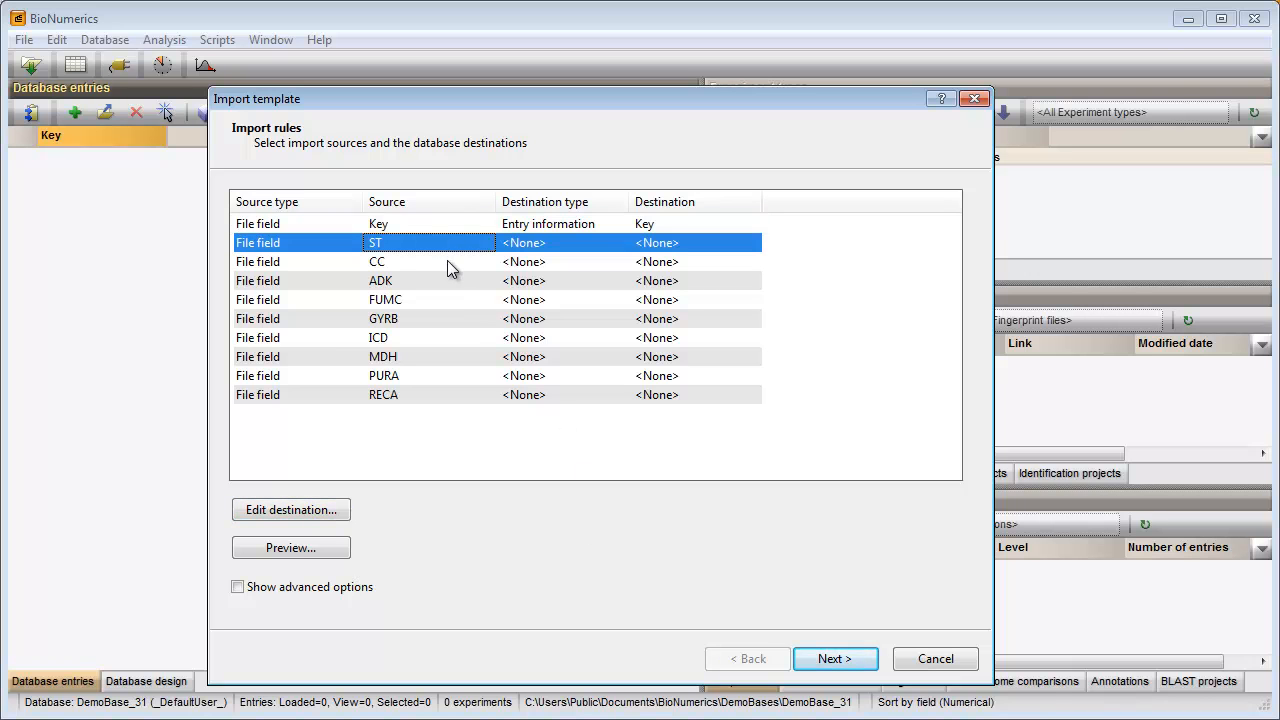
Map the ST and CC columns to new entry info fields named ST and CC.
left_click(380, 260)
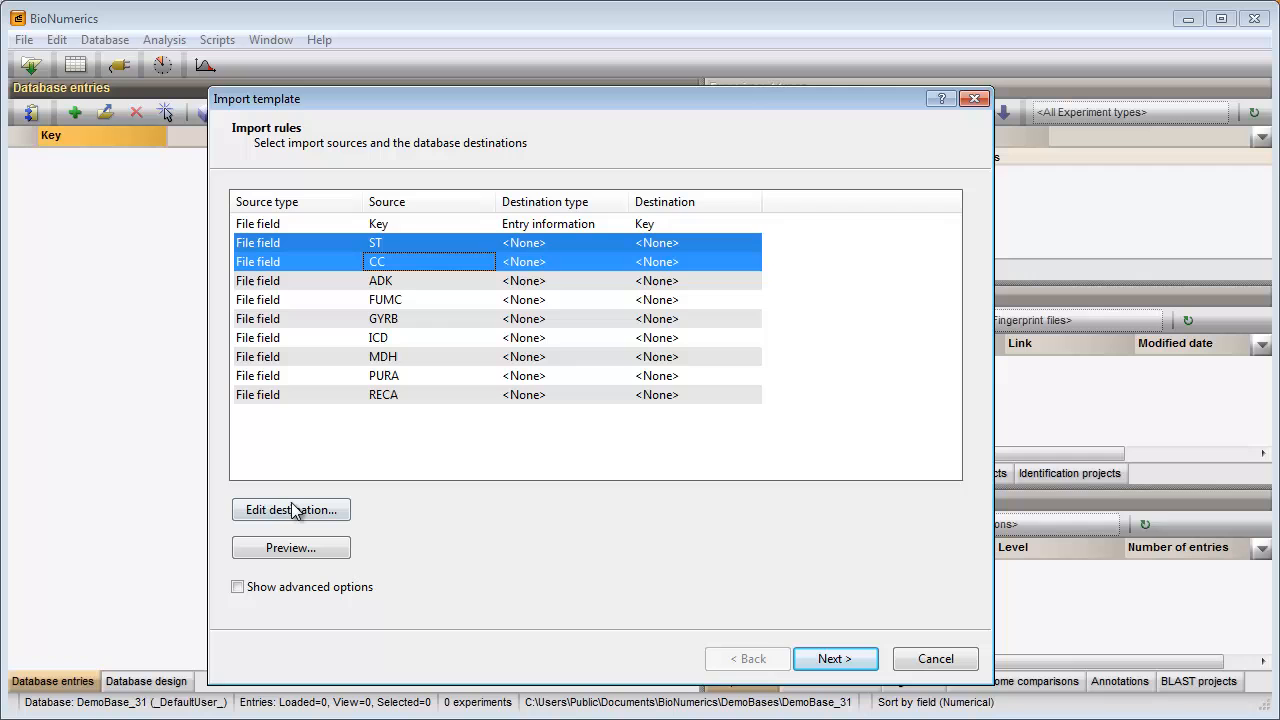
left_click(292, 510)
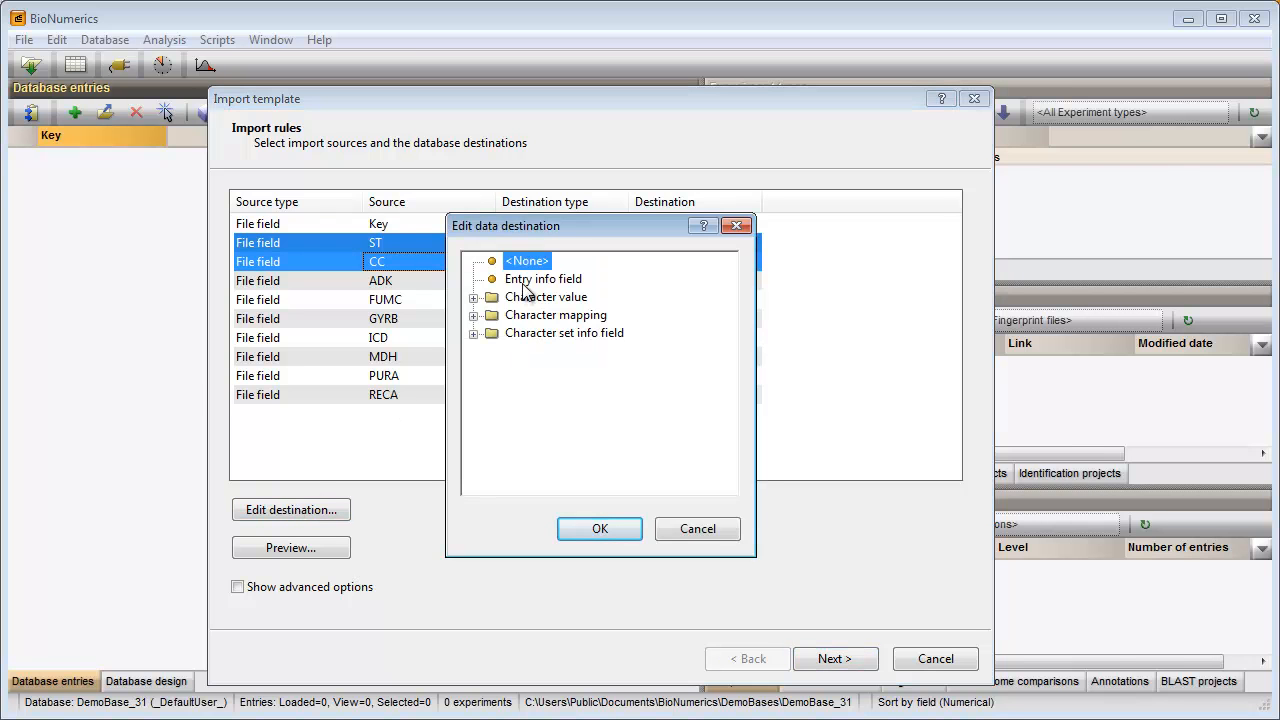
left_click(544, 278)
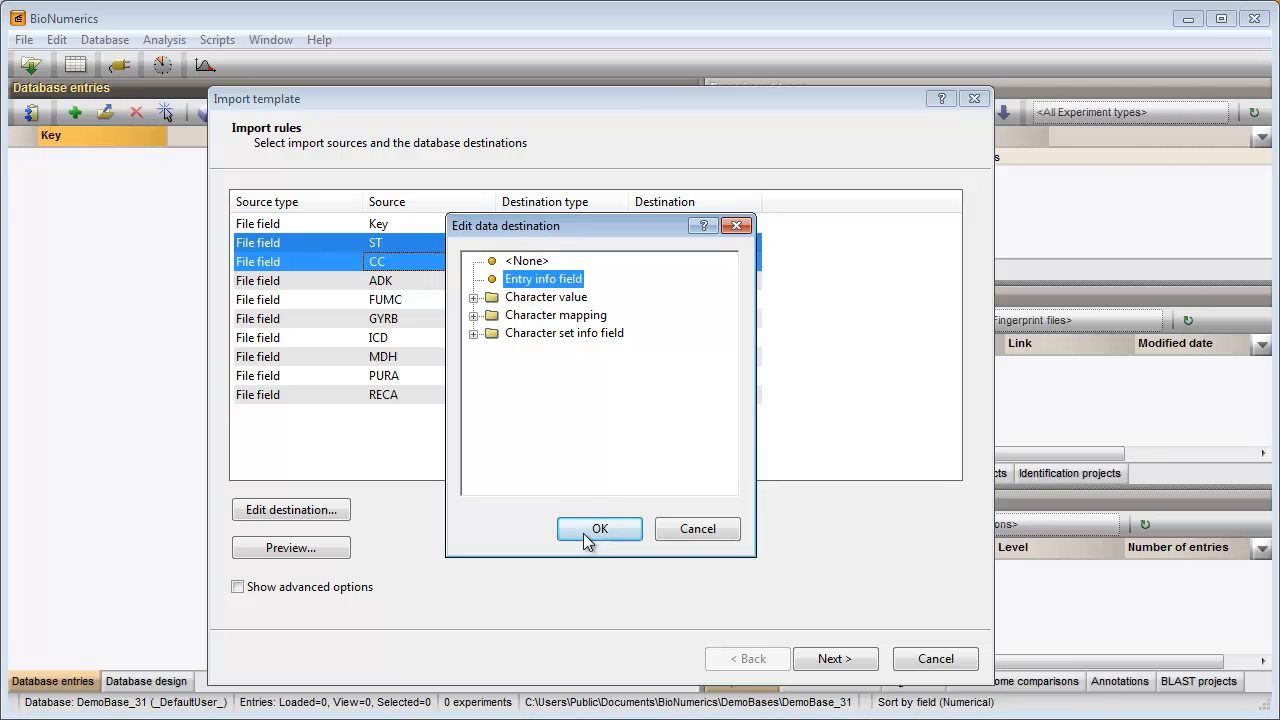
left_click(600, 528)
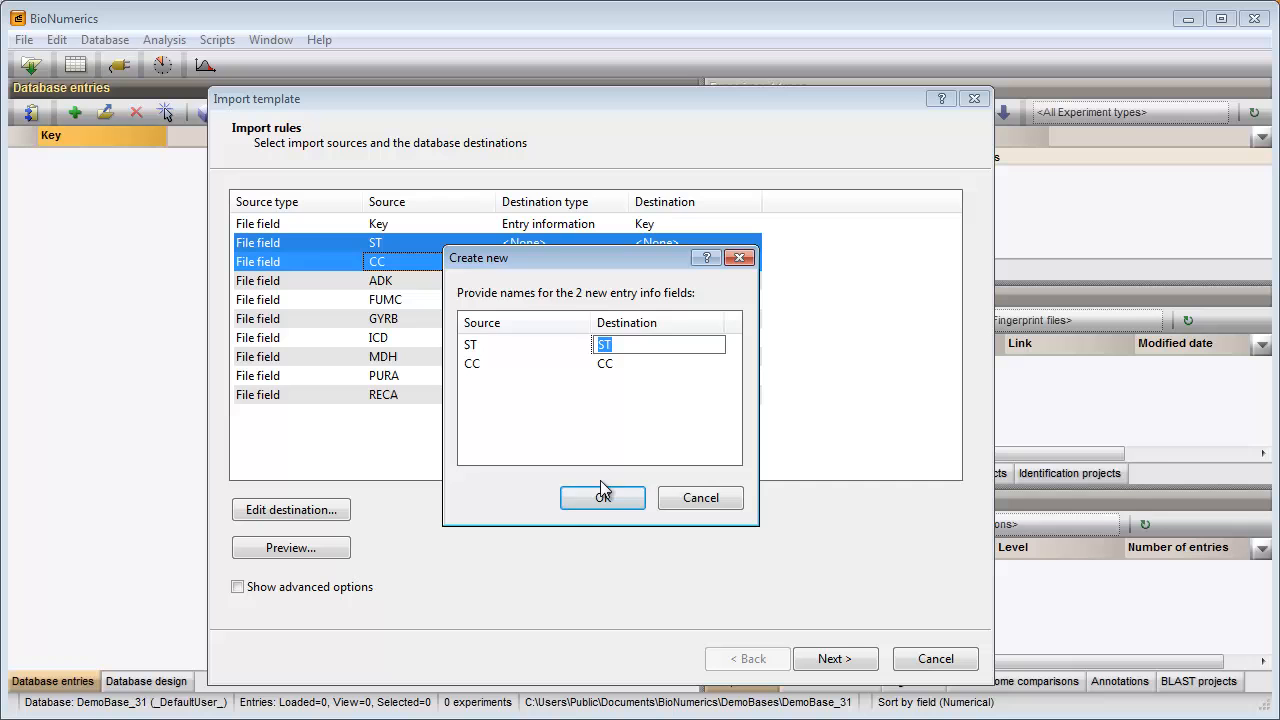
left_click(602, 498)
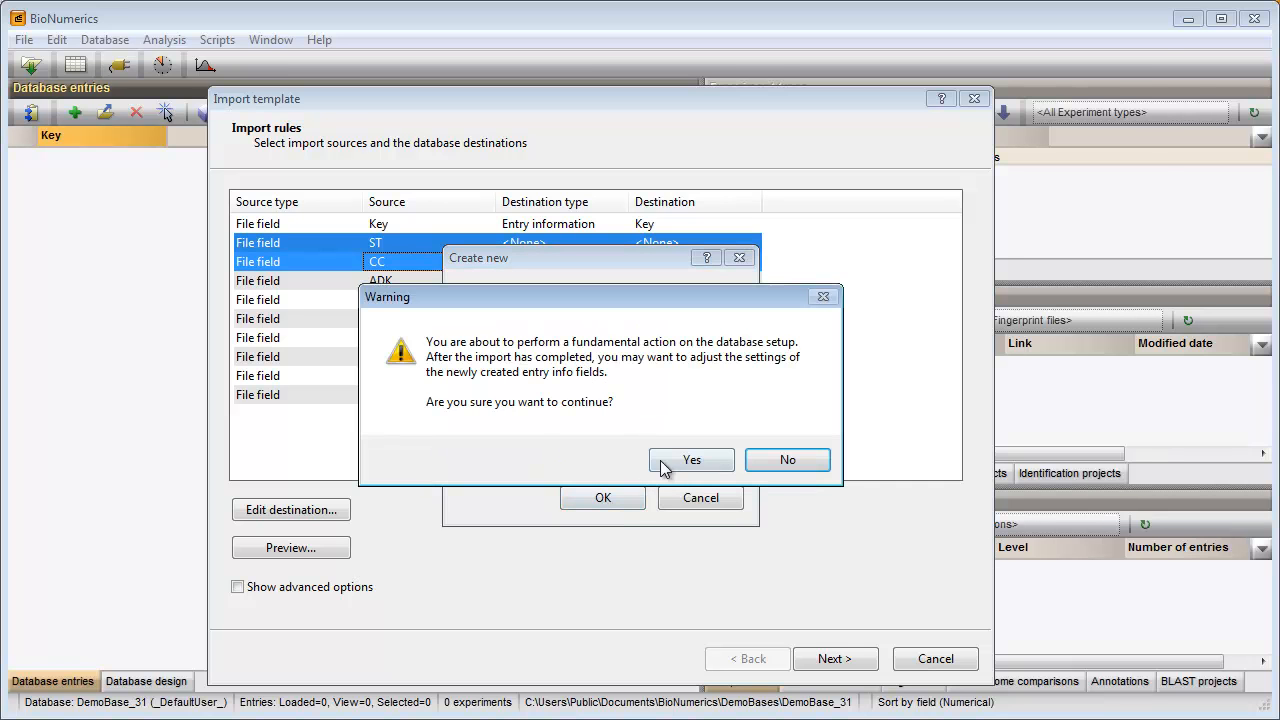
left_click(692, 460)
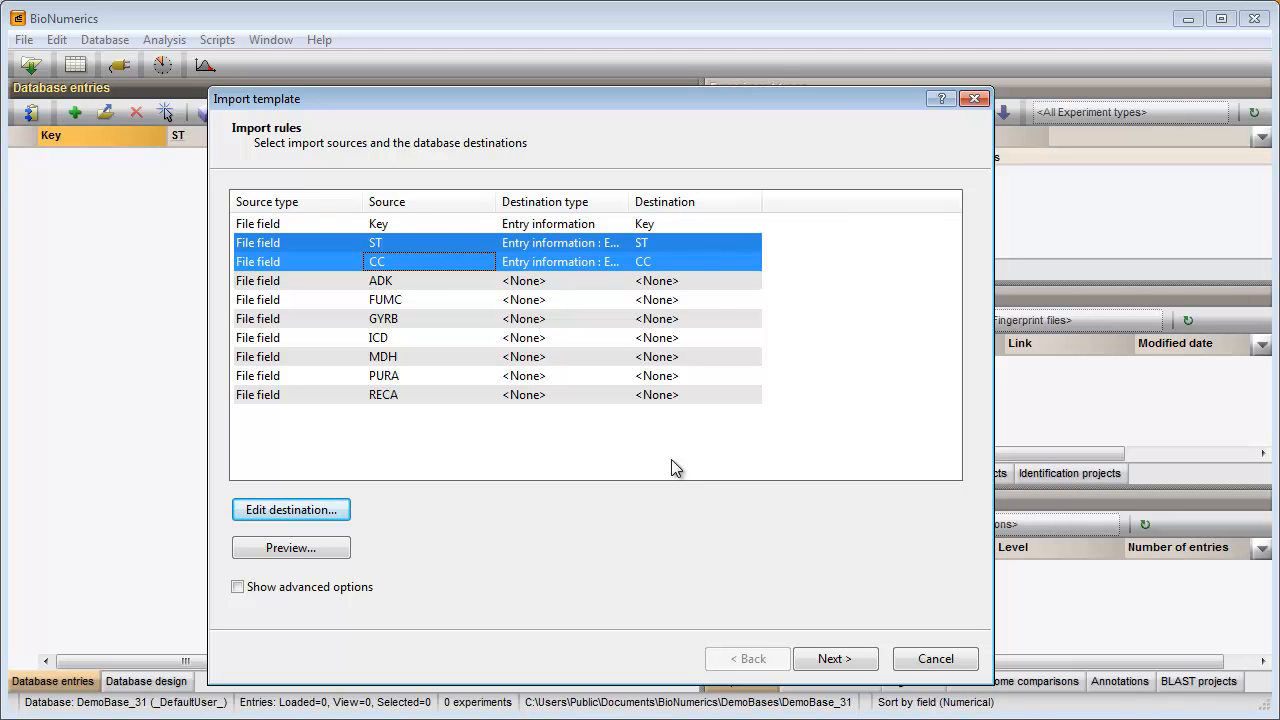
mouse_move(482, 324)
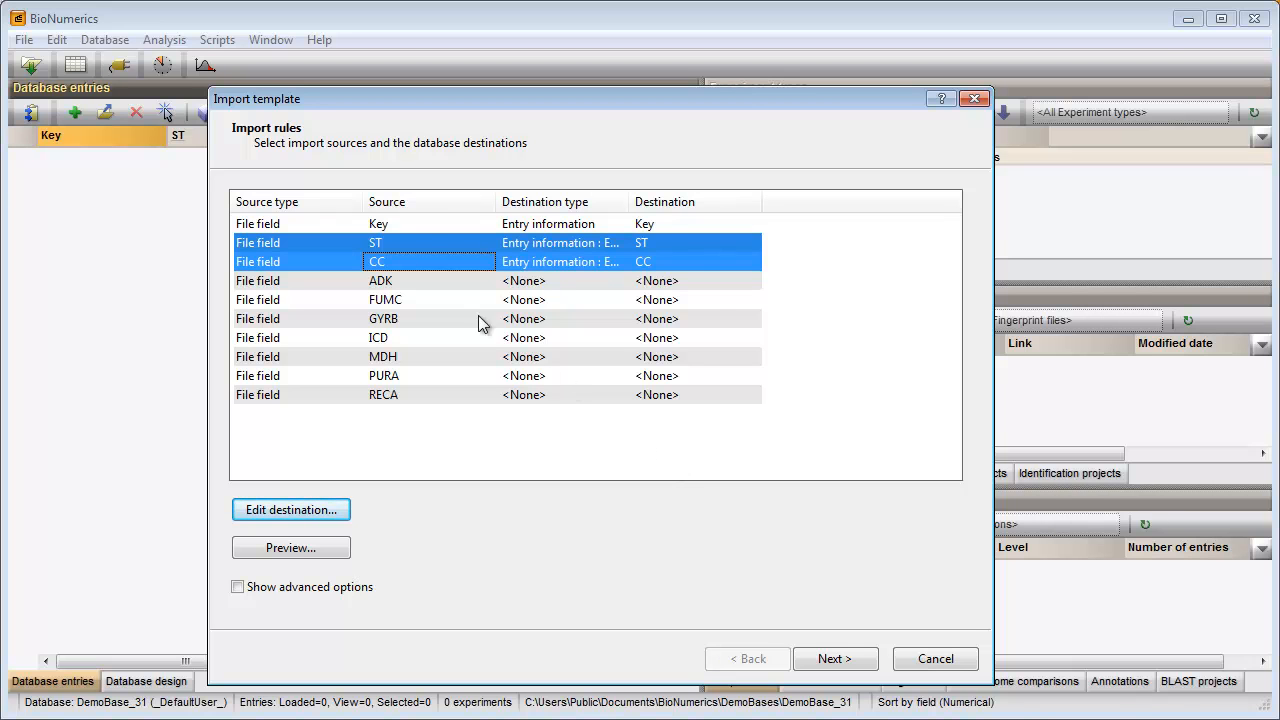
Map the seven gene columns ADK through RECA to new MLST character values.
left_click(380, 280)
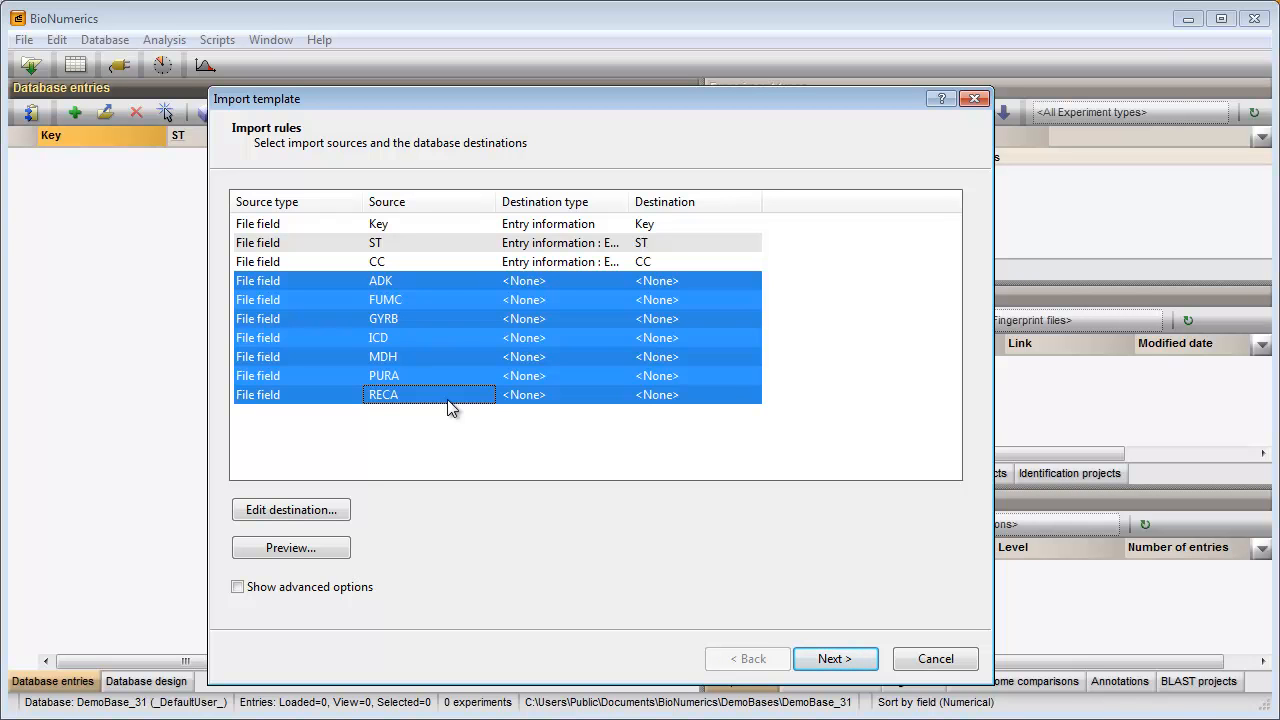
mouse_move(292, 510)
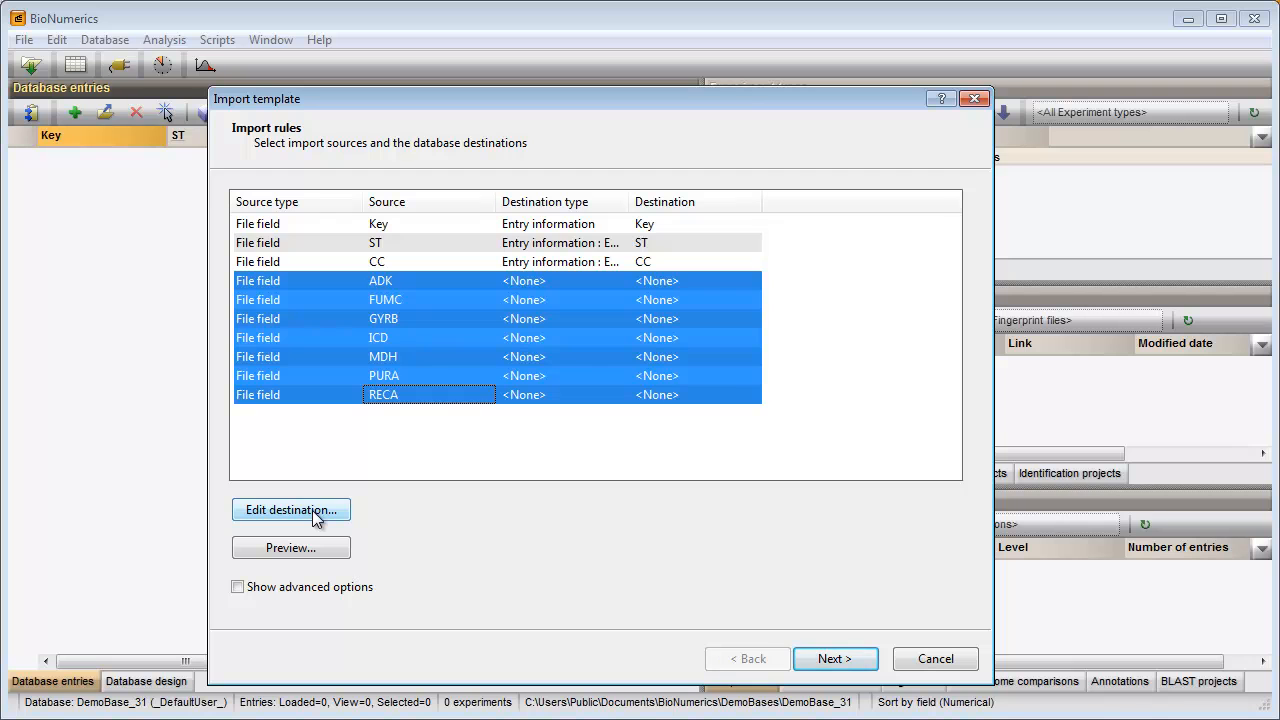
left_click(292, 510)
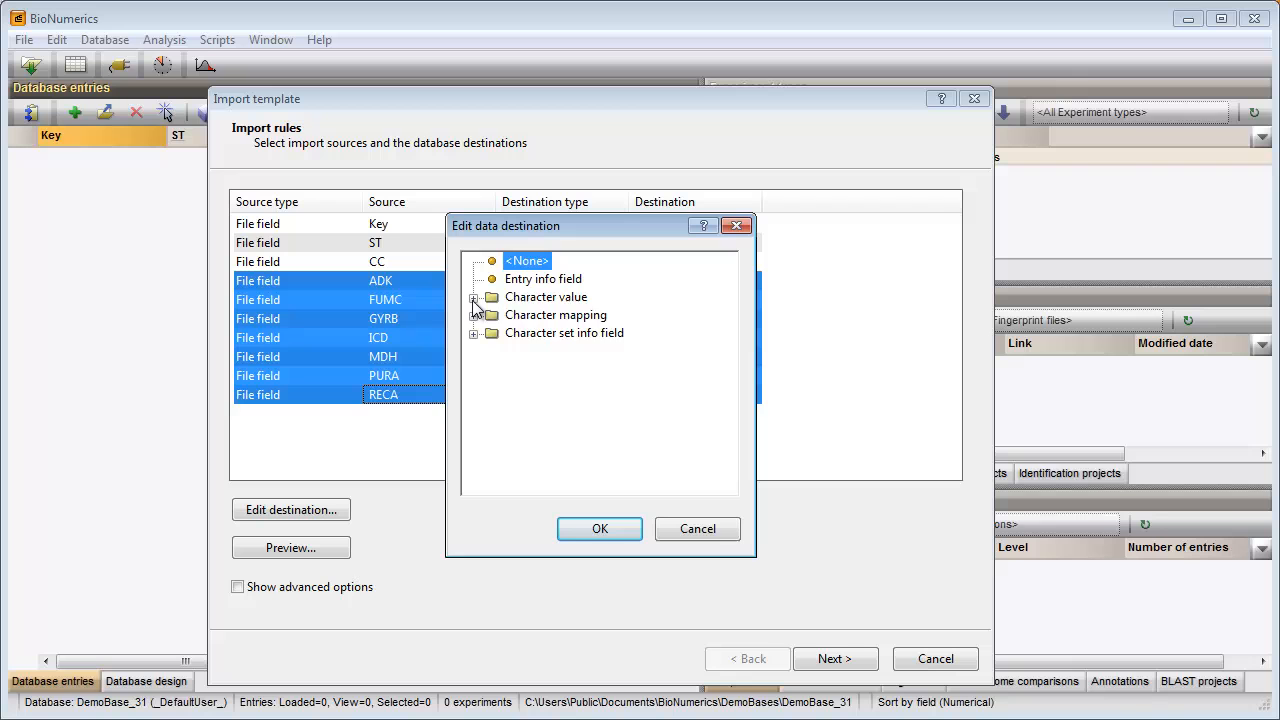
left_click(474, 296)
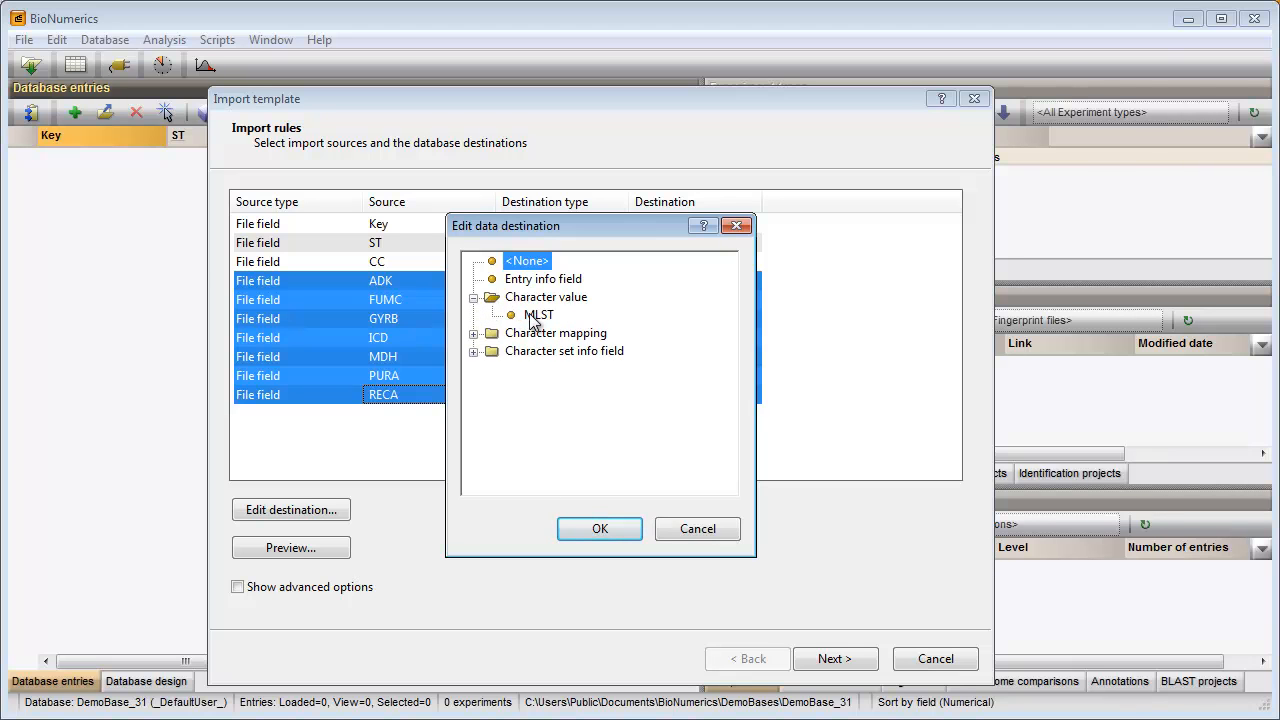
left_click(538, 314)
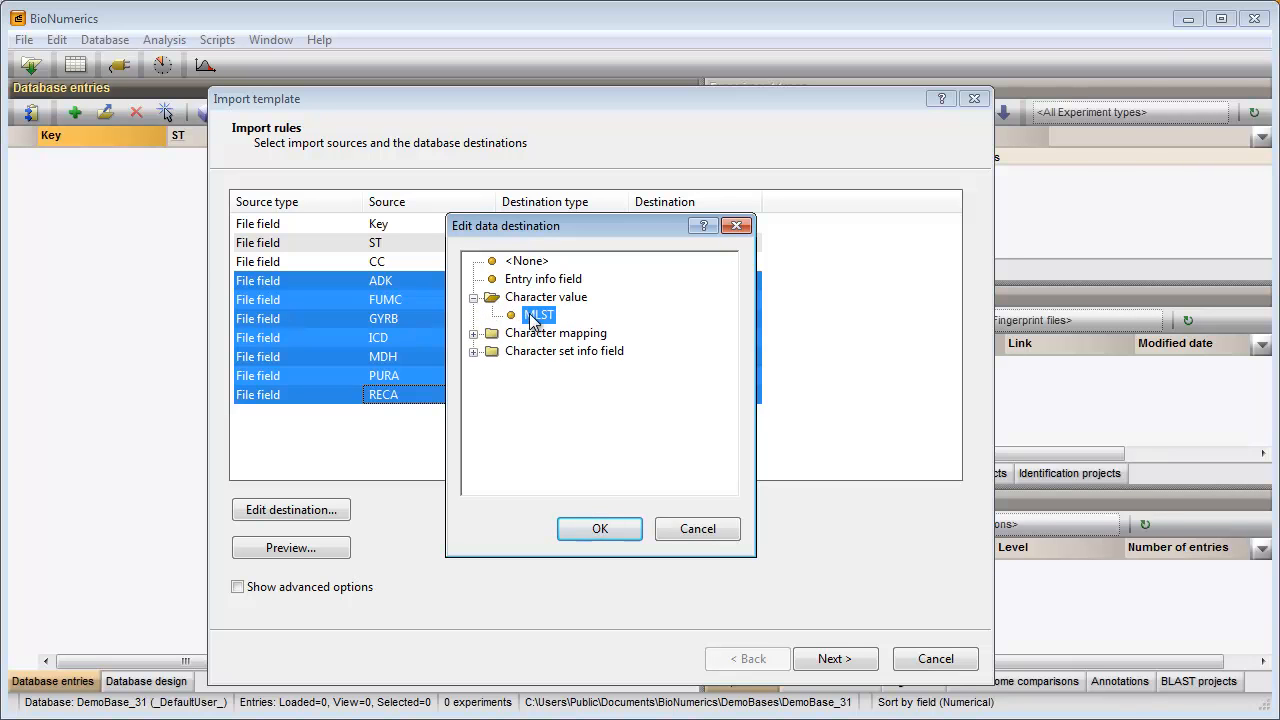
left_click(600, 528)
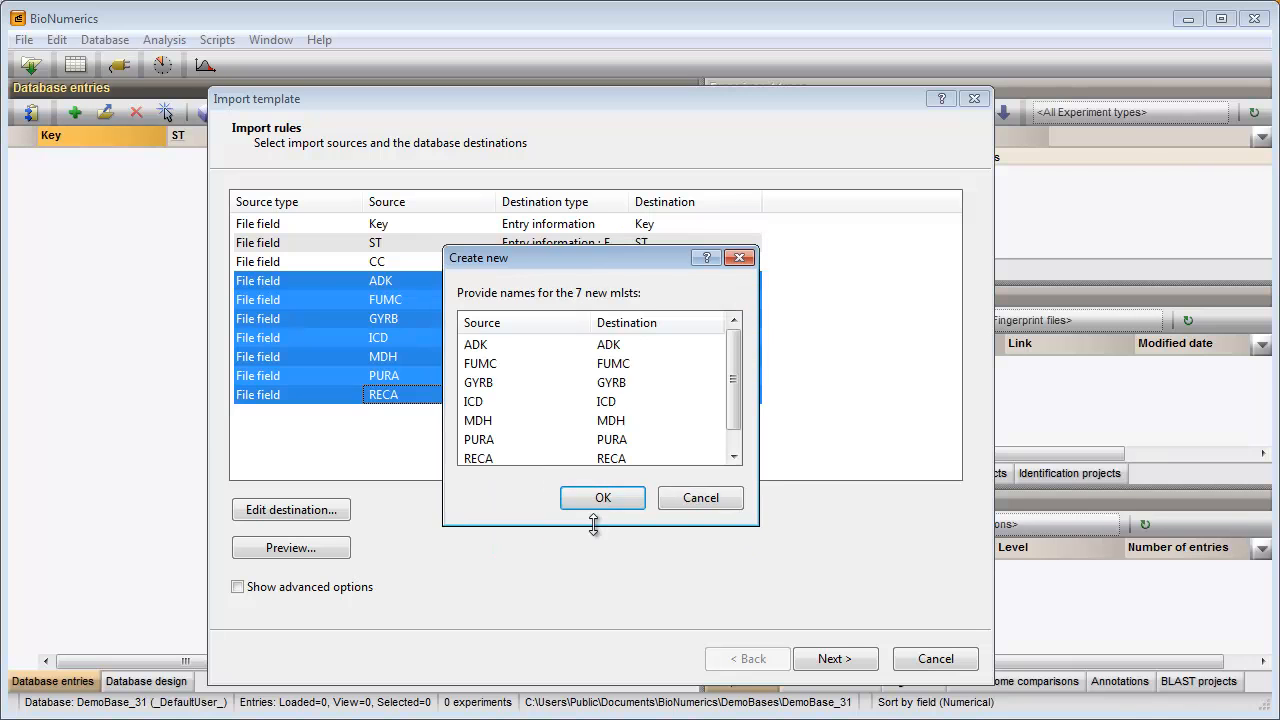
double_click(608, 344)
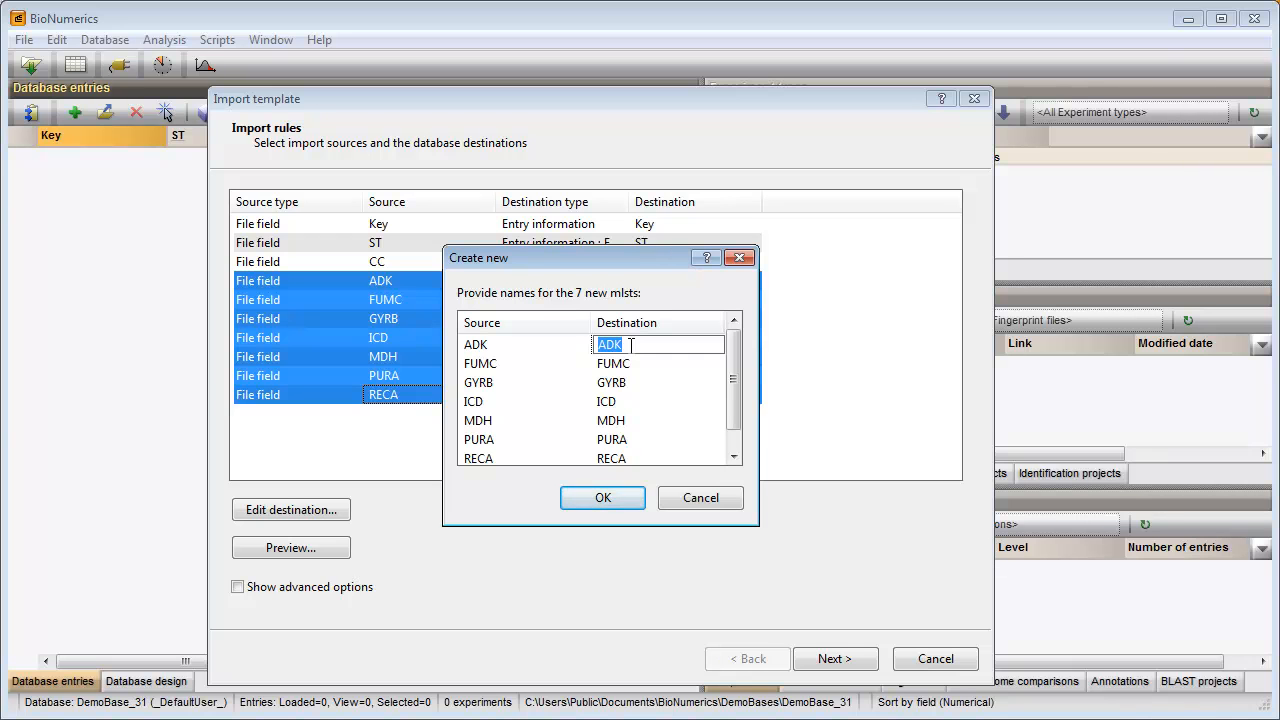
left_click(602, 496)
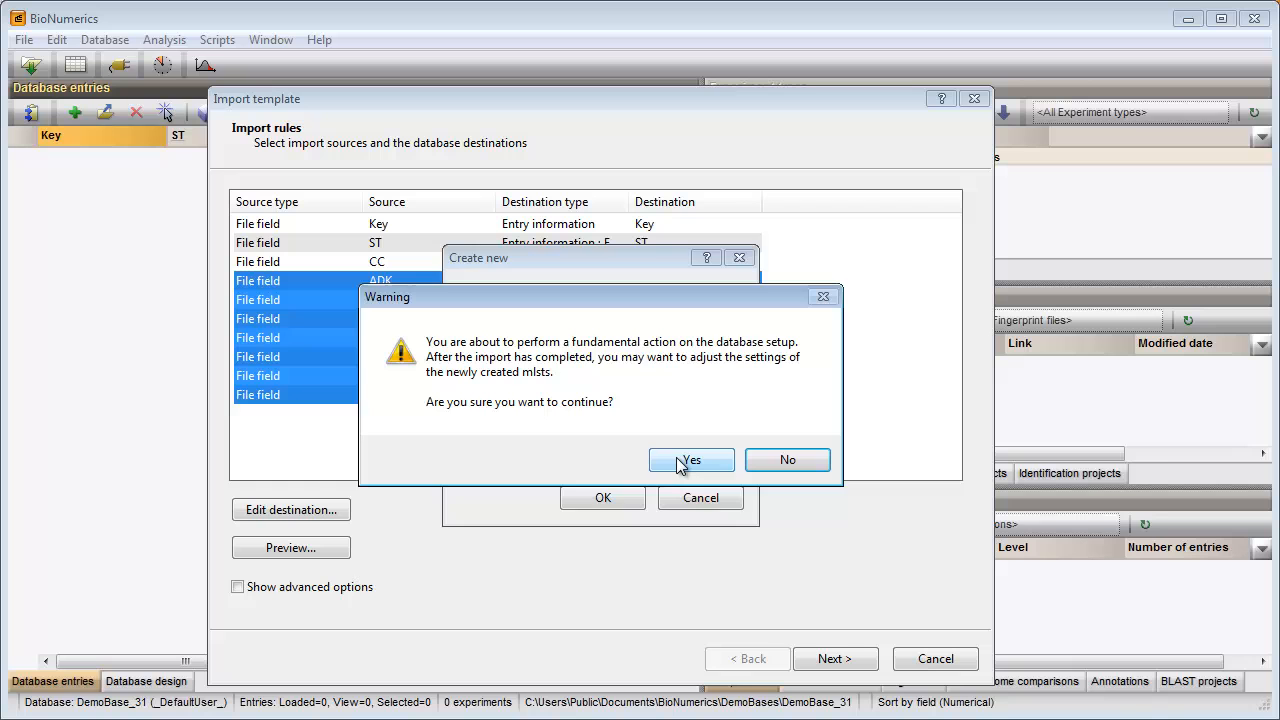
left_click(692, 460)
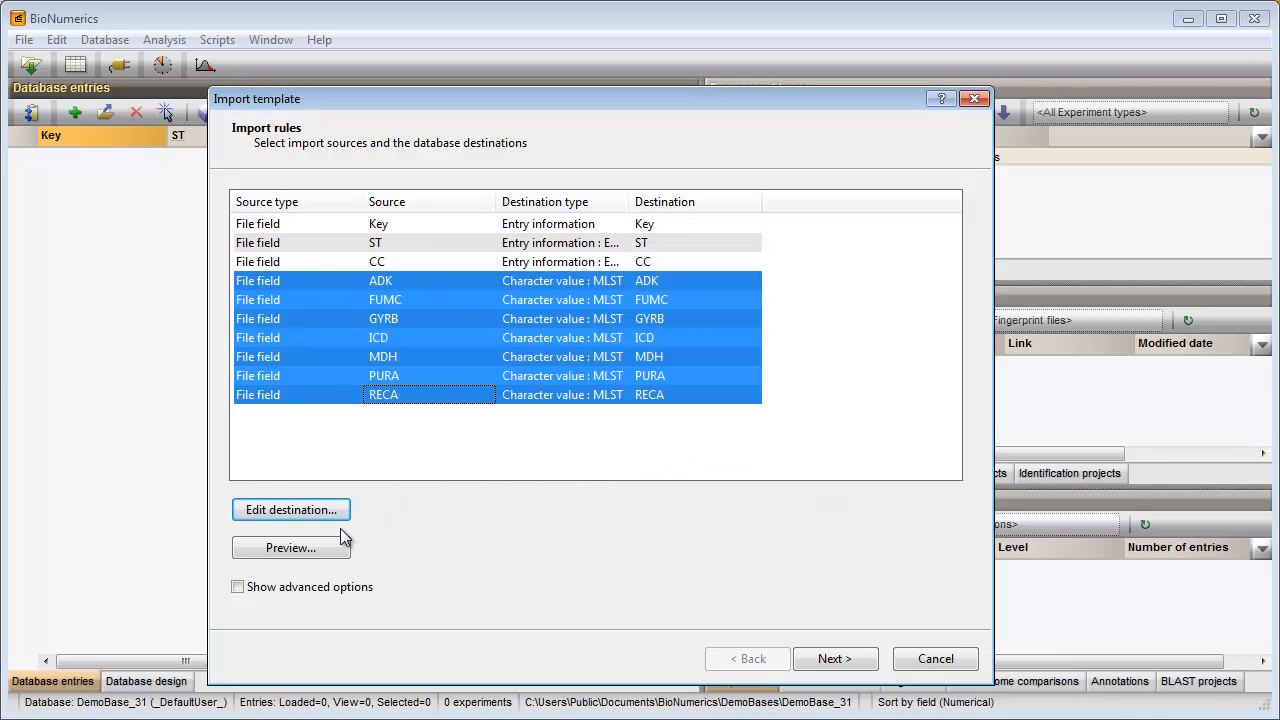
mouse_move(292, 548)
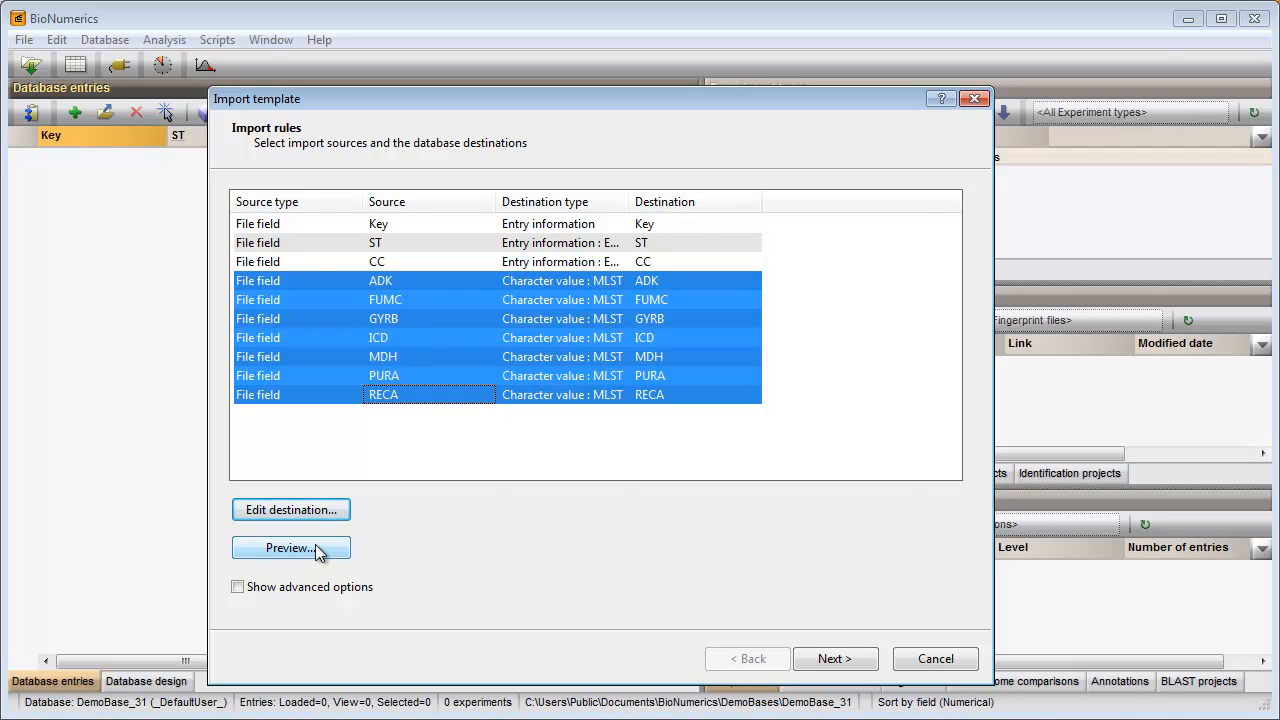
Preview the twelve records, then continue to the record linking step.
left_click(292, 548)
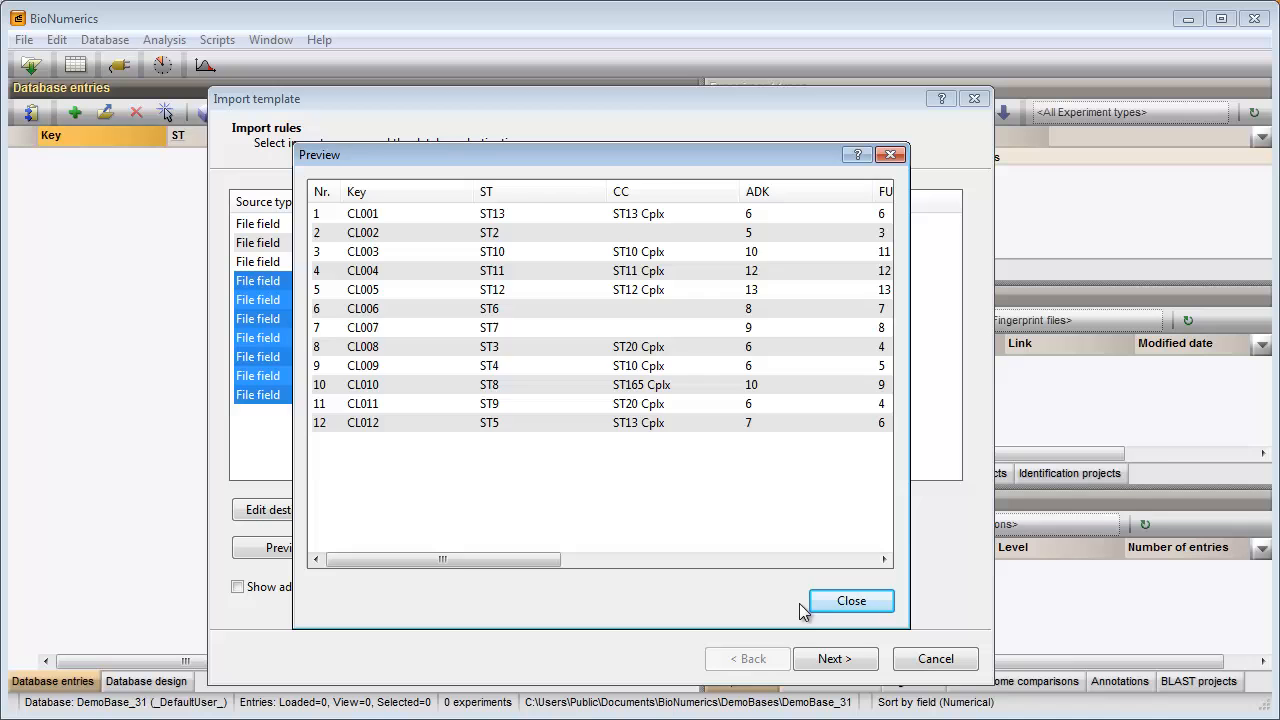
left_click(852, 600)
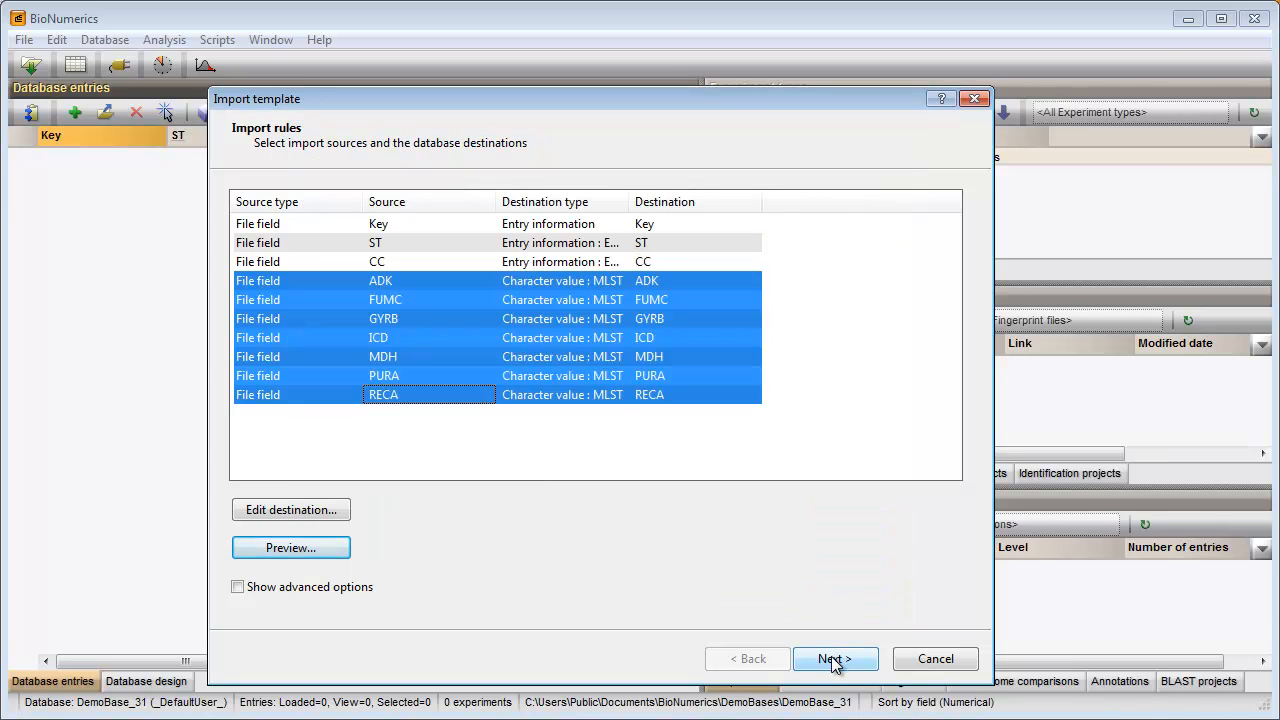
left_click(834, 660)
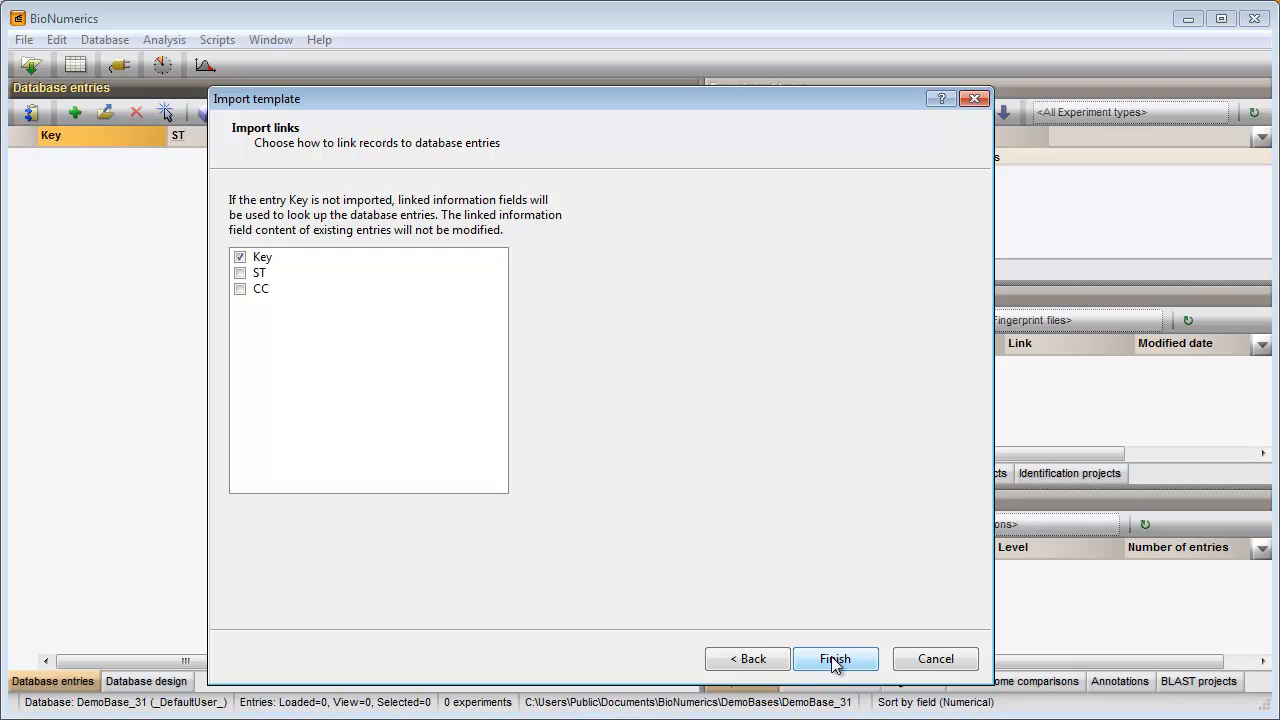
Finish the import definition and save it as template 'MyMLST'.
left_click(836, 658)
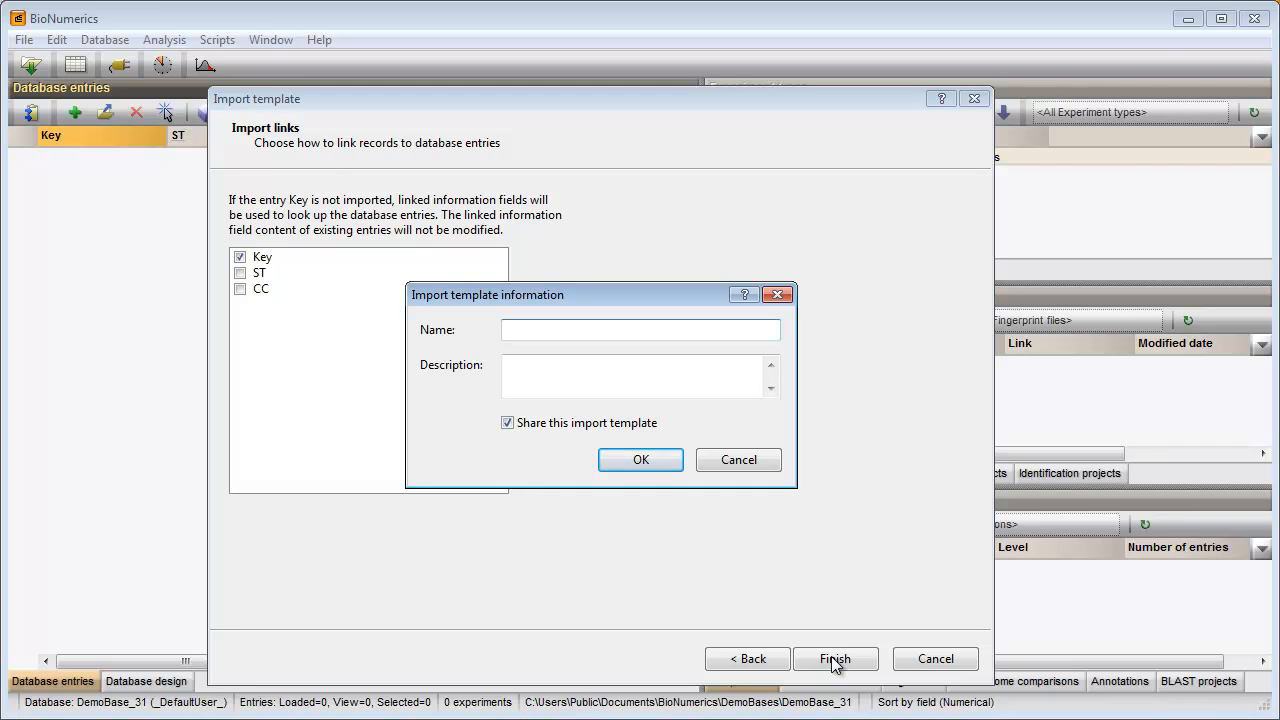
type("My")
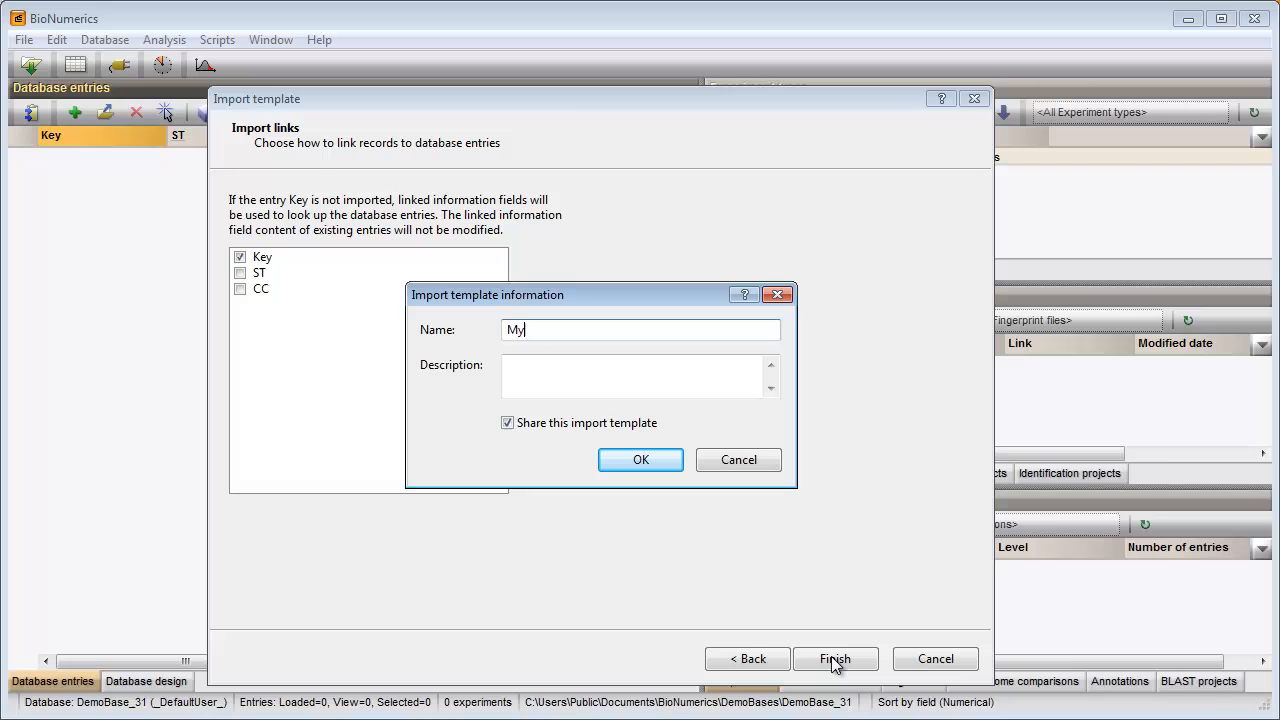
type("MLST")
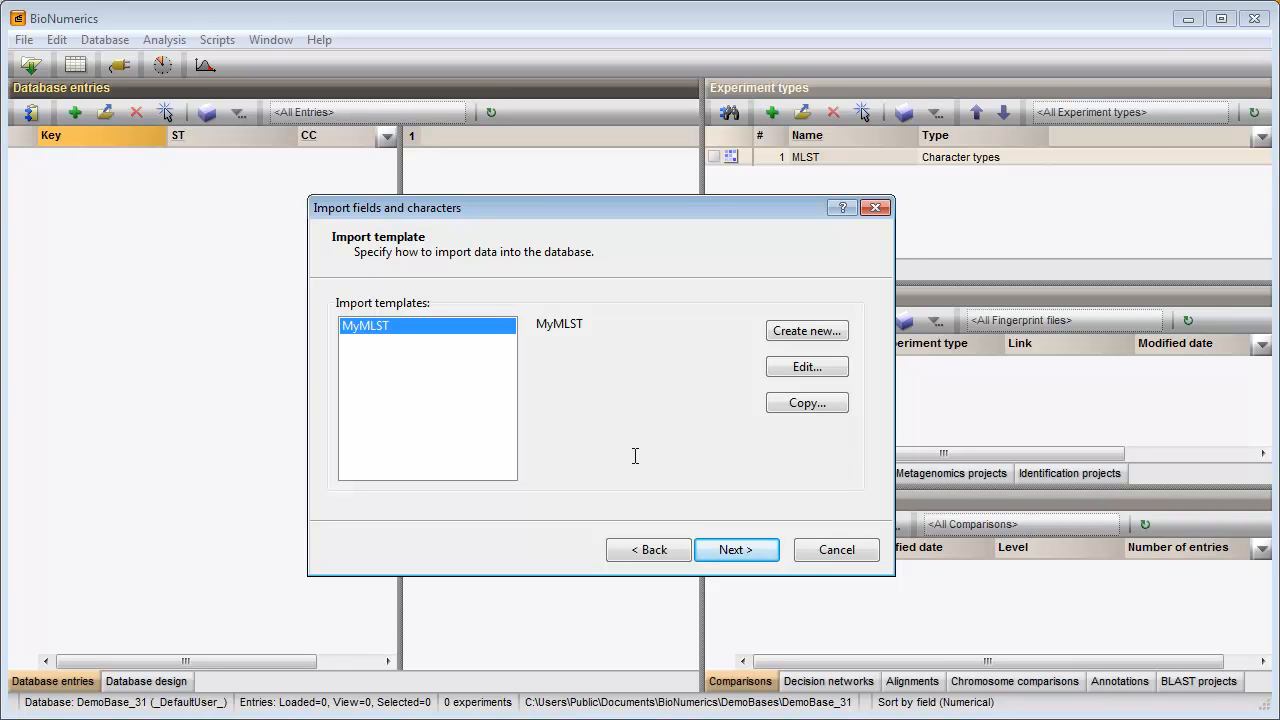
mouse_move(660, 498)
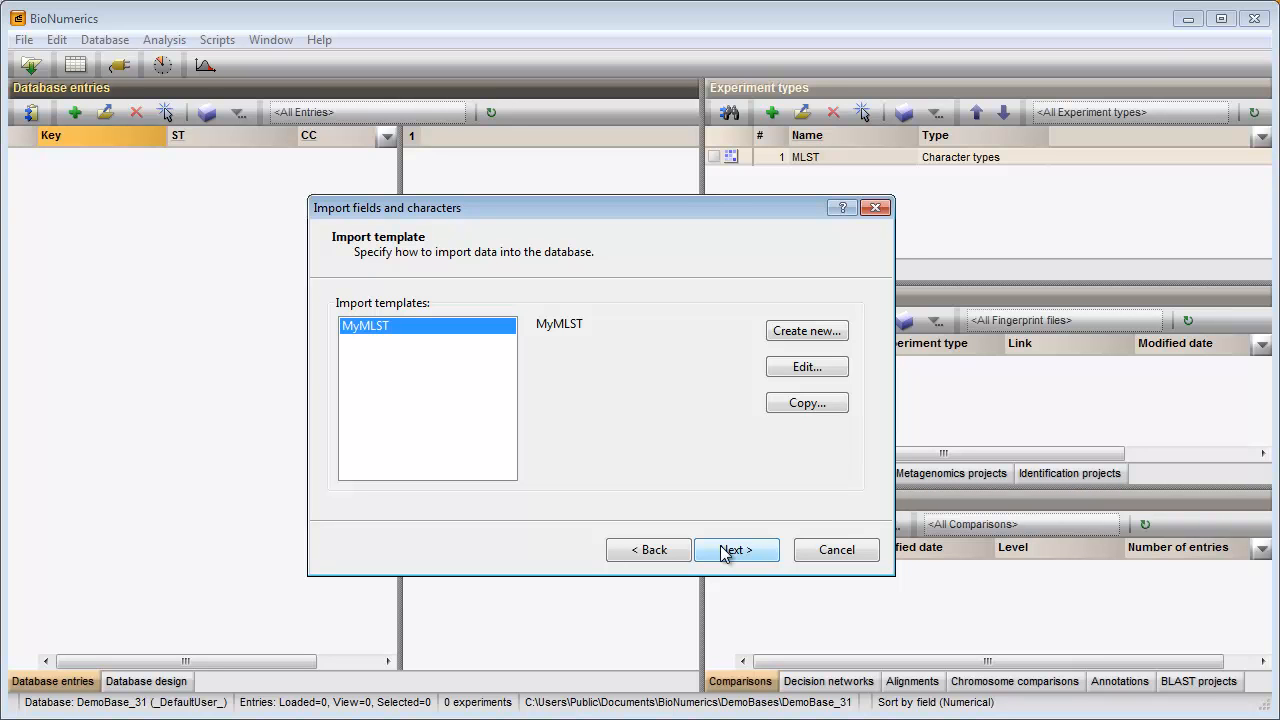
Run the MyMLST template to create twelve entries CL001 to CL012.
left_click(736, 550)
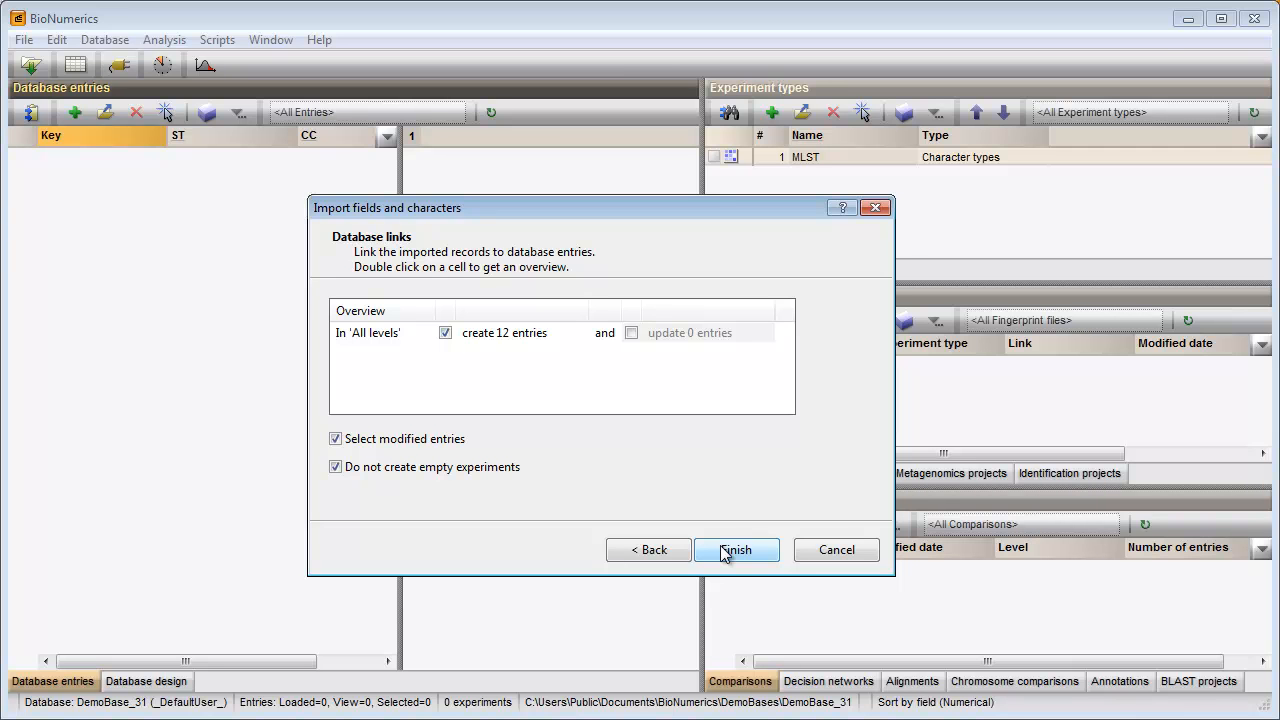
left_click(736, 550)
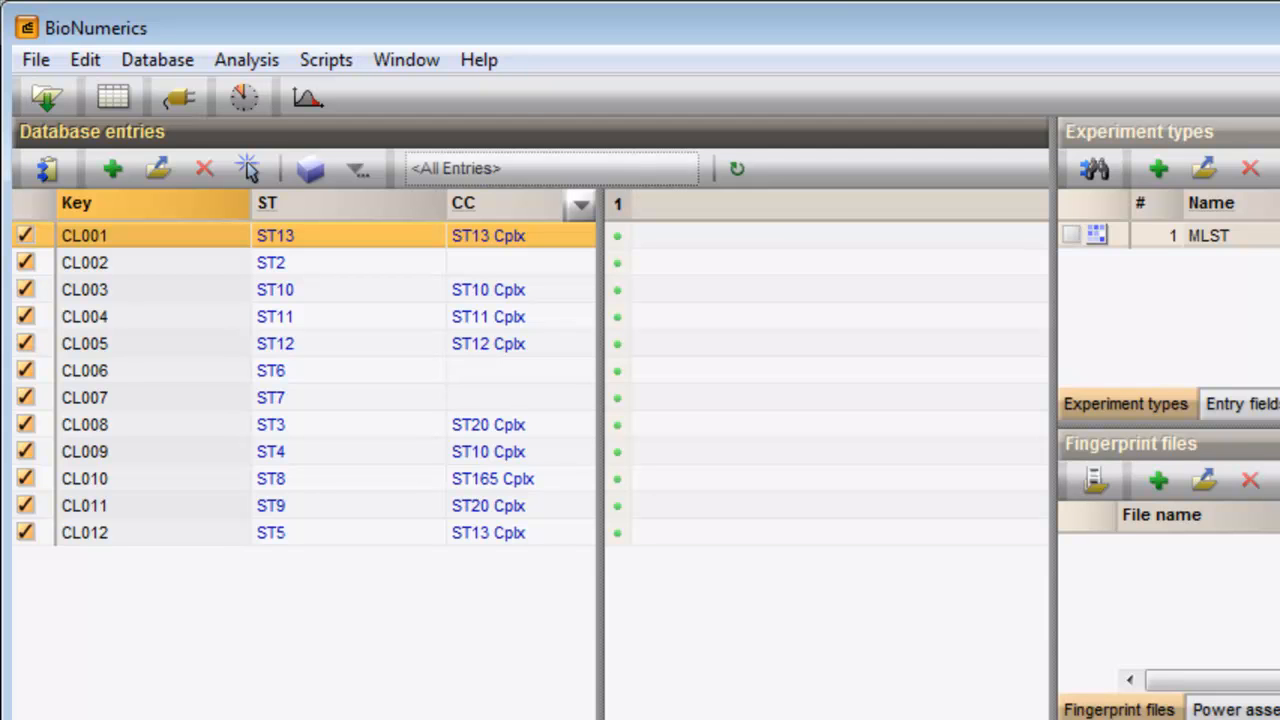
mouse_move(618, 244)
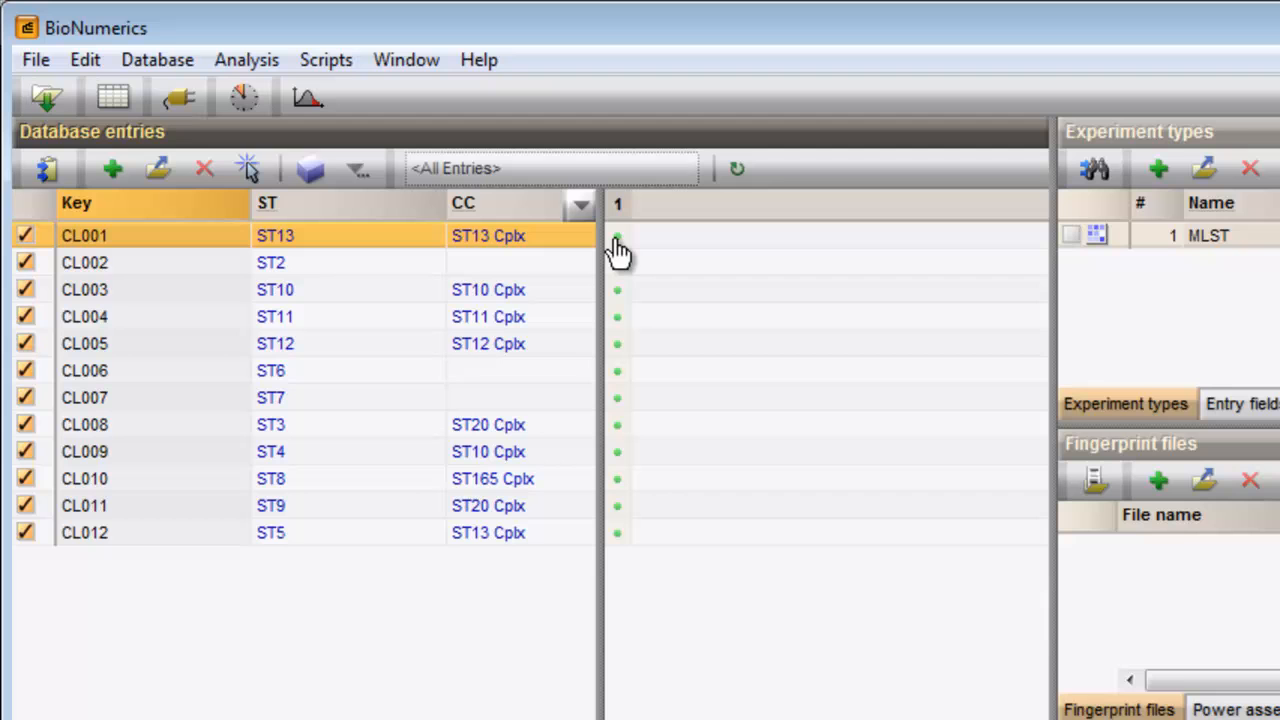
mouse_move(620, 248)
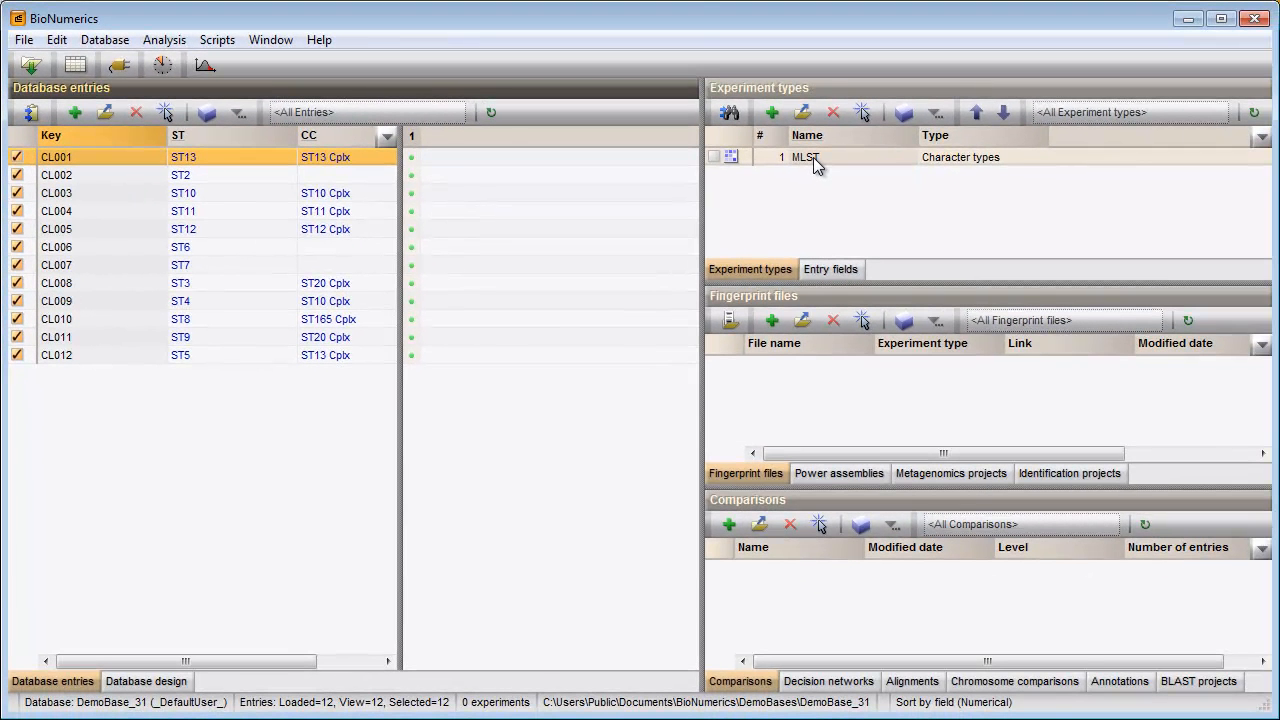
Set the MLST experiment card to display as a list and close the type window.
double_click(806, 156)
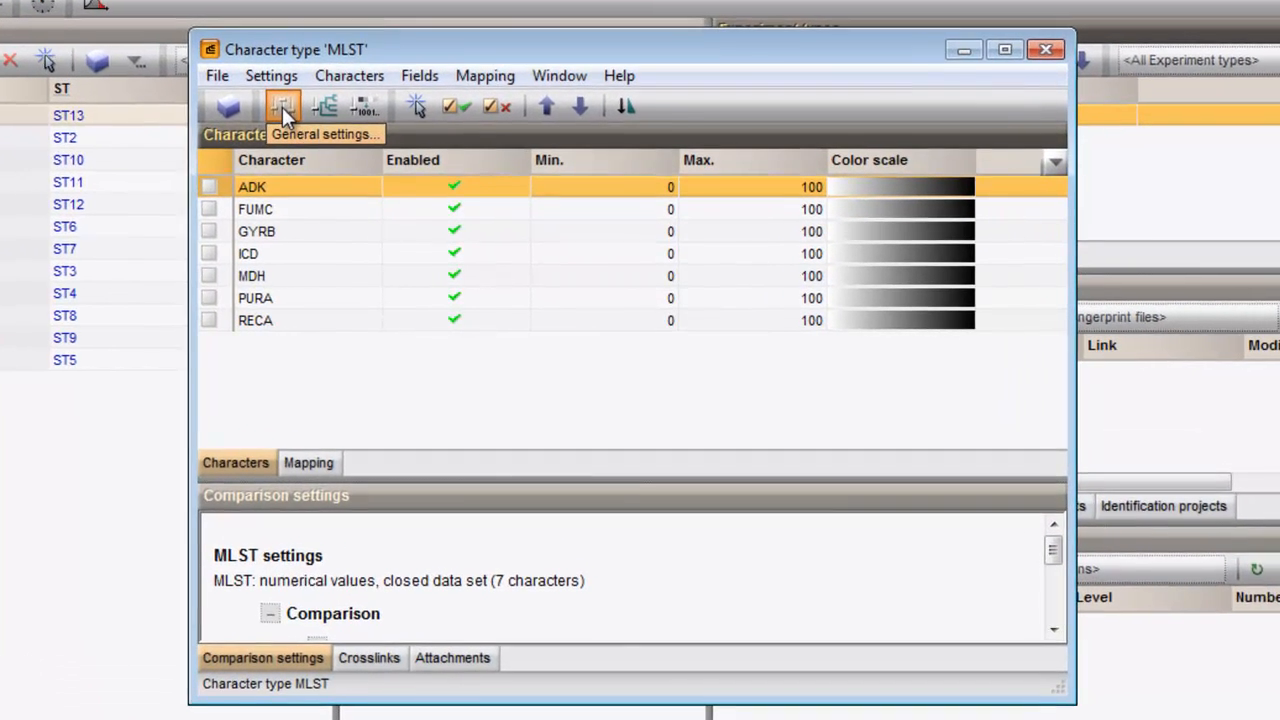
left_click(284, 106)
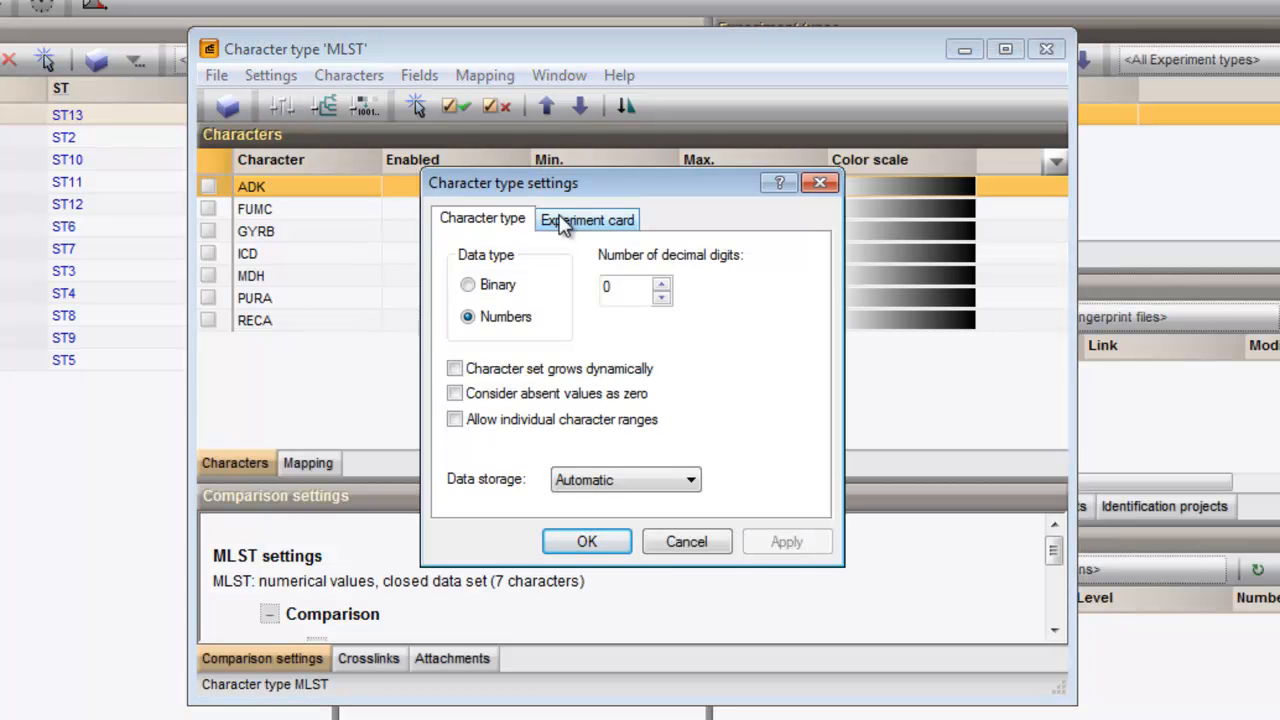
left_click(588, 218)
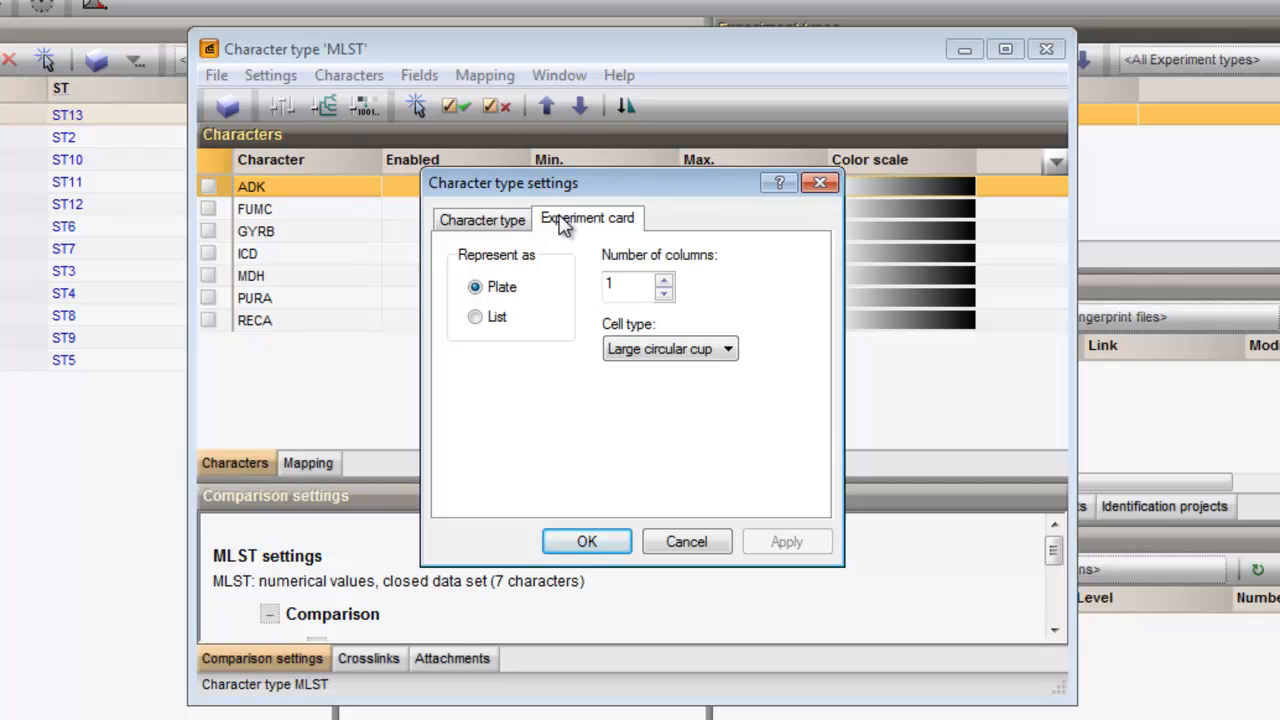
left_click(476, 316)
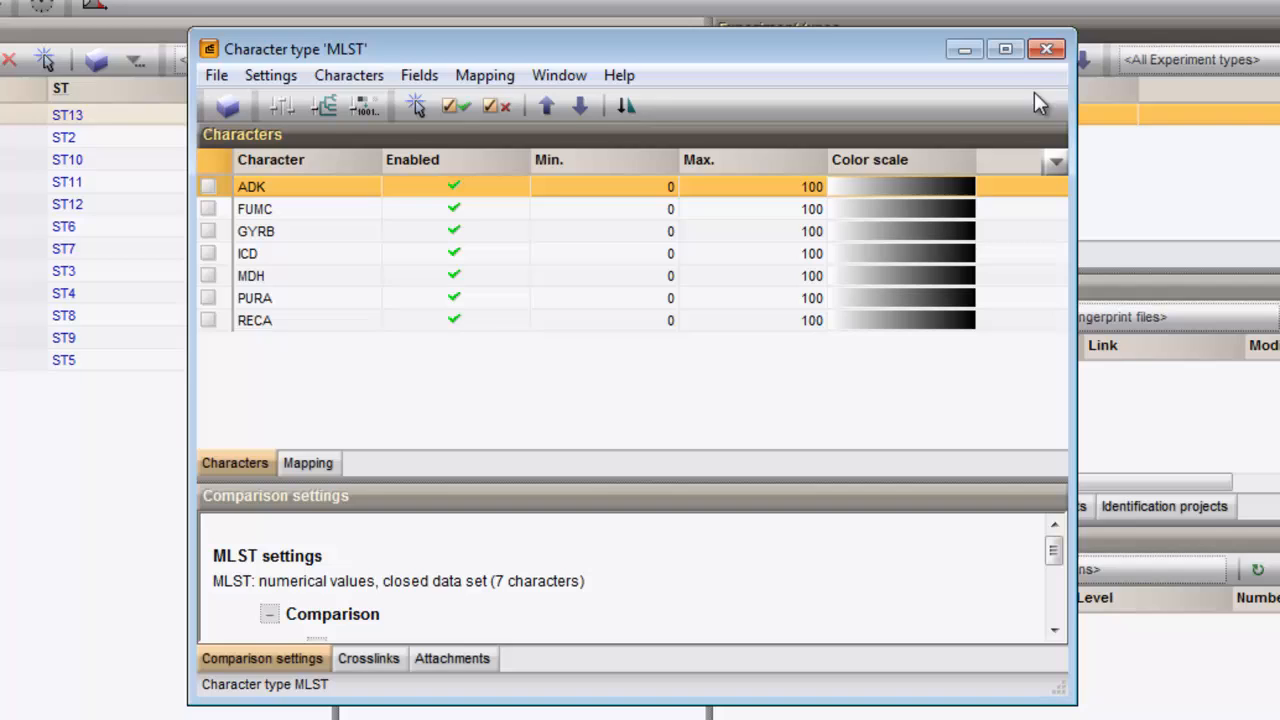
left_click(1046, 48)
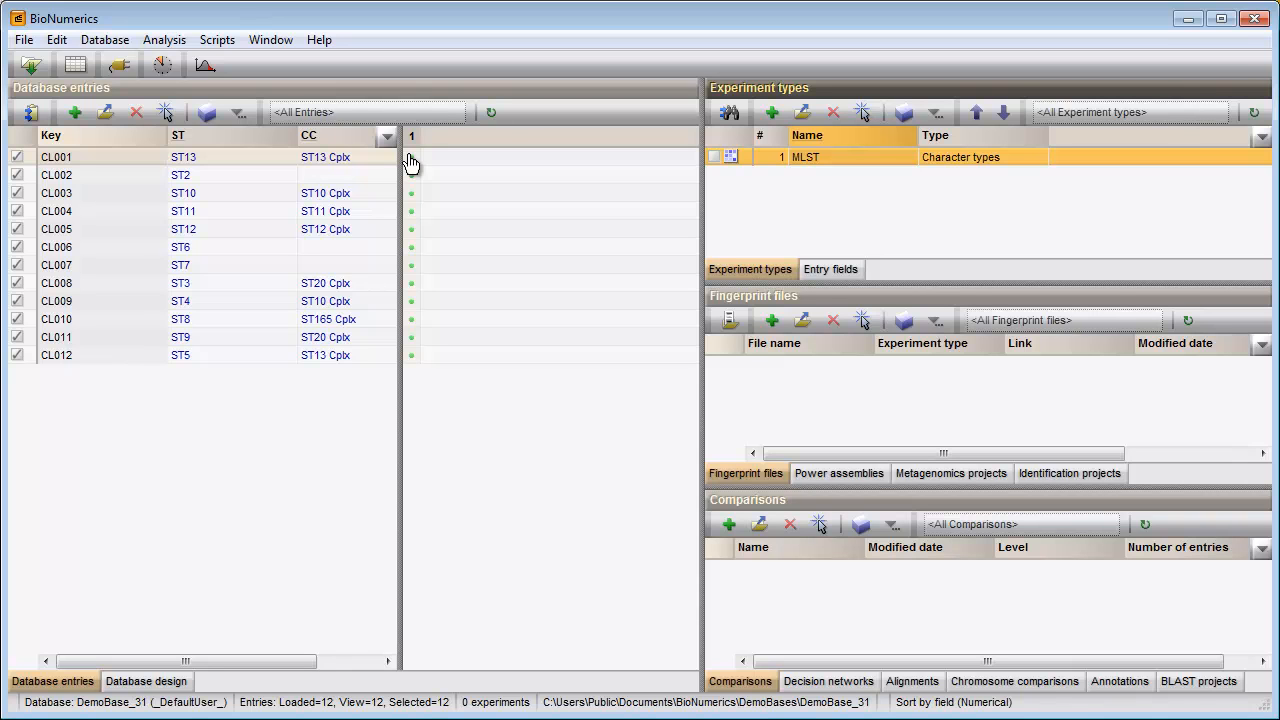
left_click(412, 156)
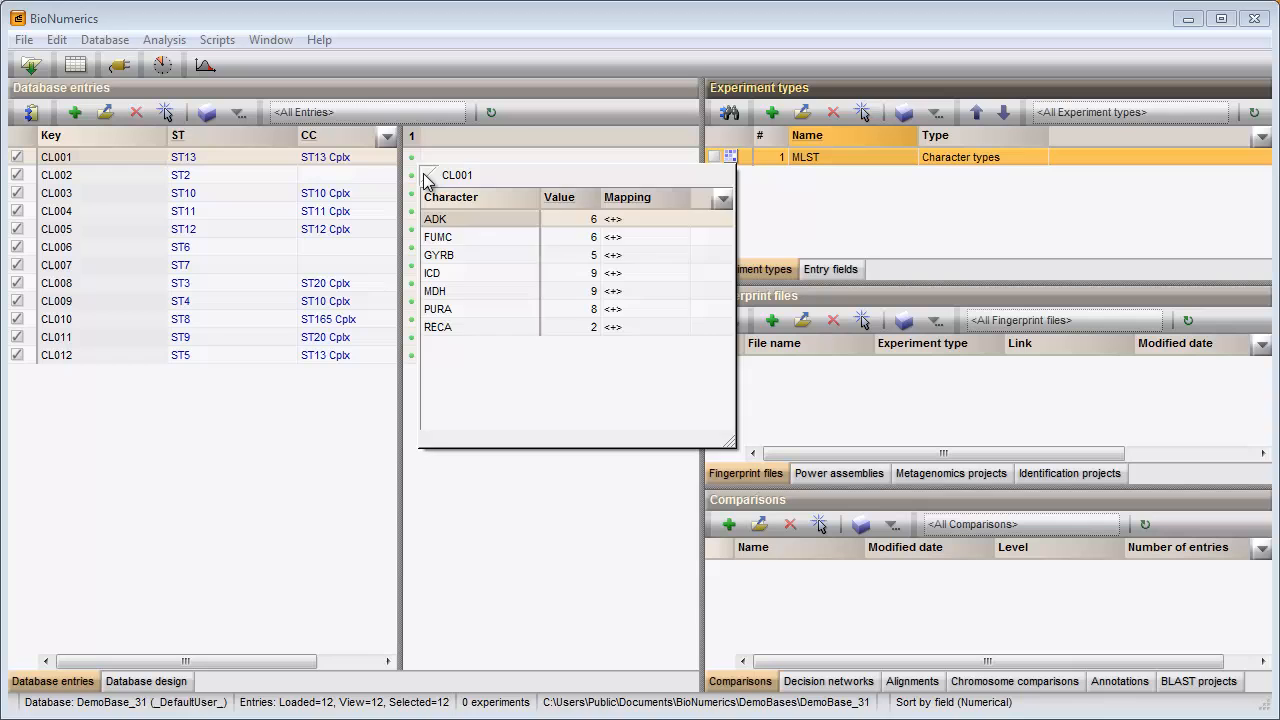
left_click(428, 174)
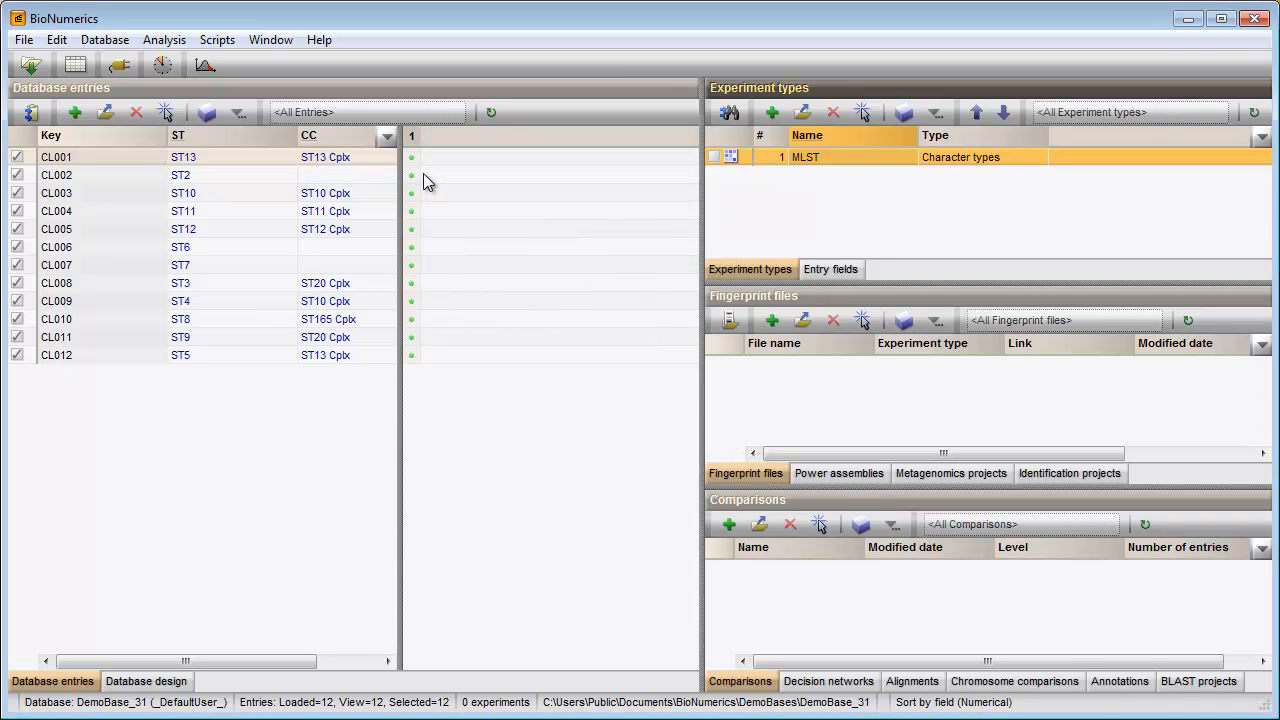